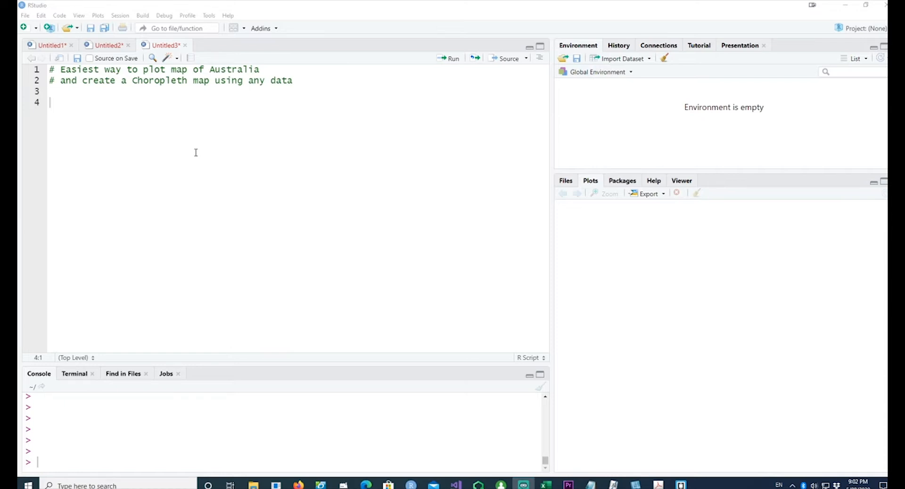
pyautogui.moveTo(322, 161)
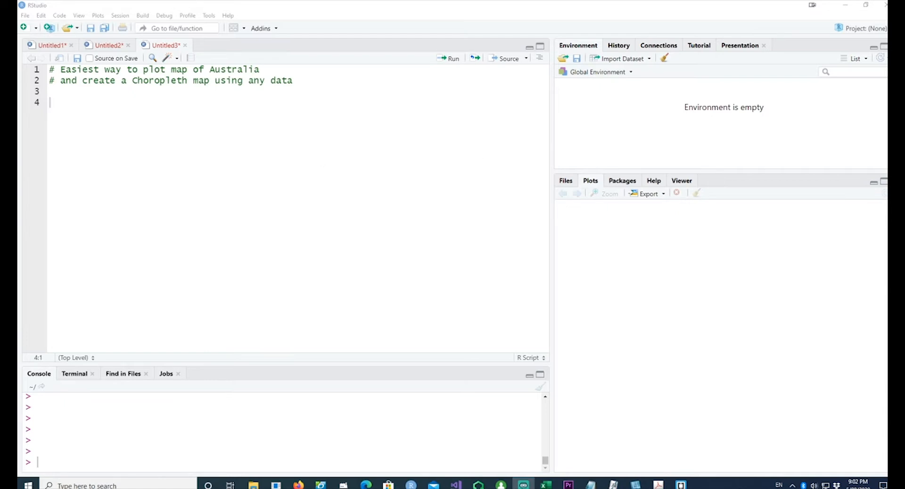
pyautogui.moveTo(570, 146)
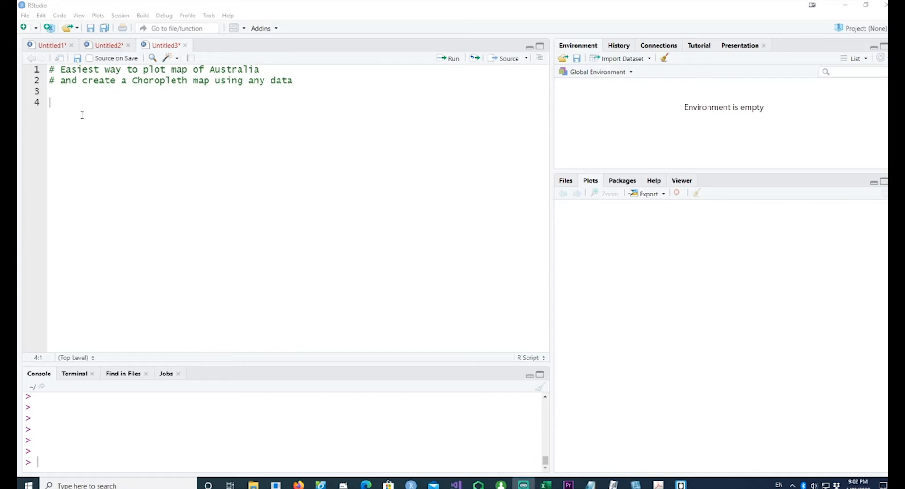
pyautogui.moveTo(528, 131)
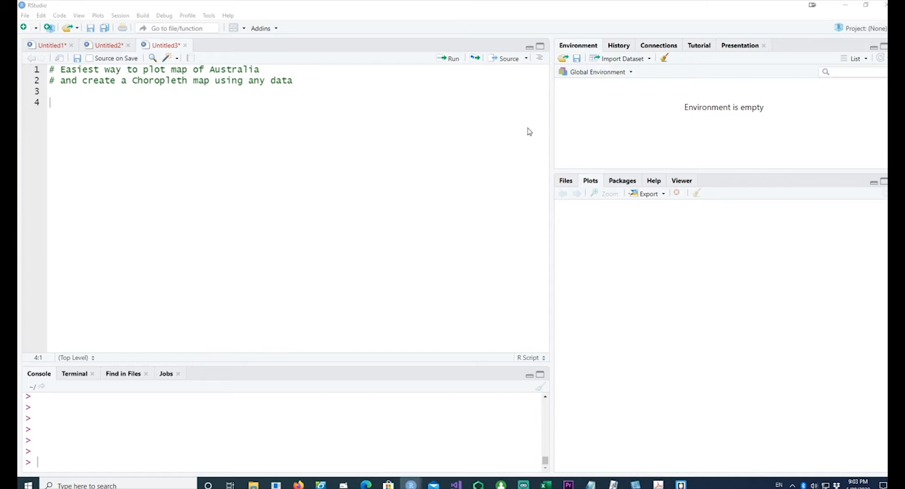
# - Write commented-out install.packages lines for ozmaps, sf and ggplot2 and load the three libraries
pyautogui.write('#install.packages("ozmaps")')
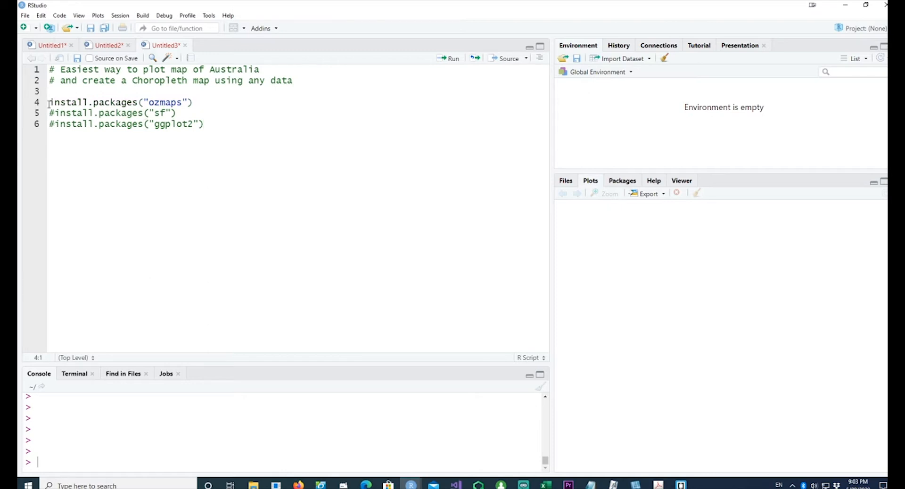
pyautogui.write('#')
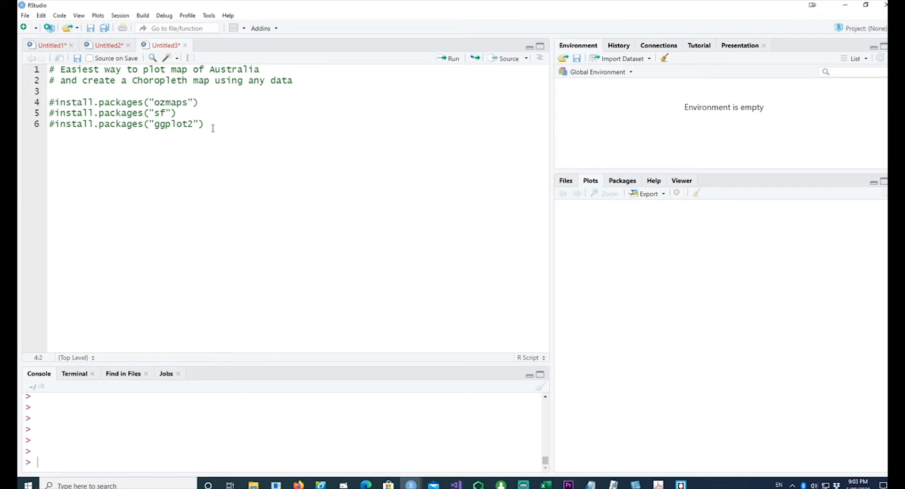
pyautogui.press('Enter')
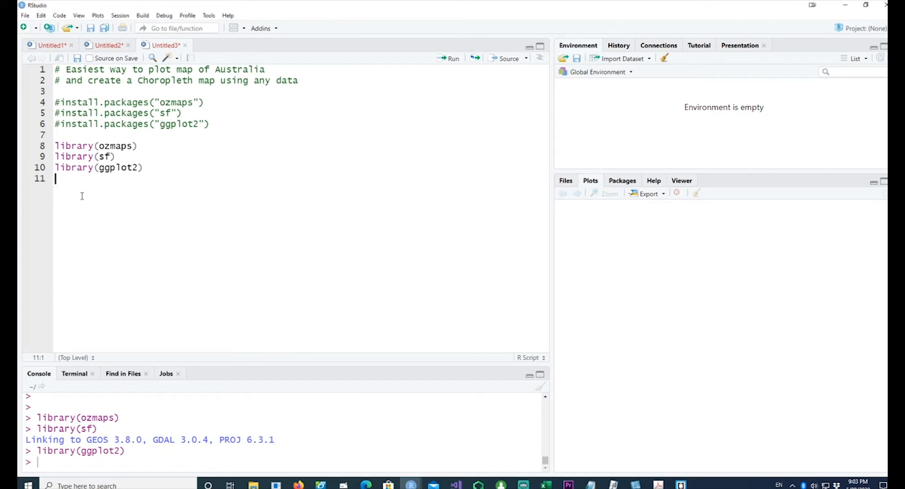
# - Run help("ozmap") to read the ozmap documentation, then comment the line out
pyautogui.write('help("ozmap")')
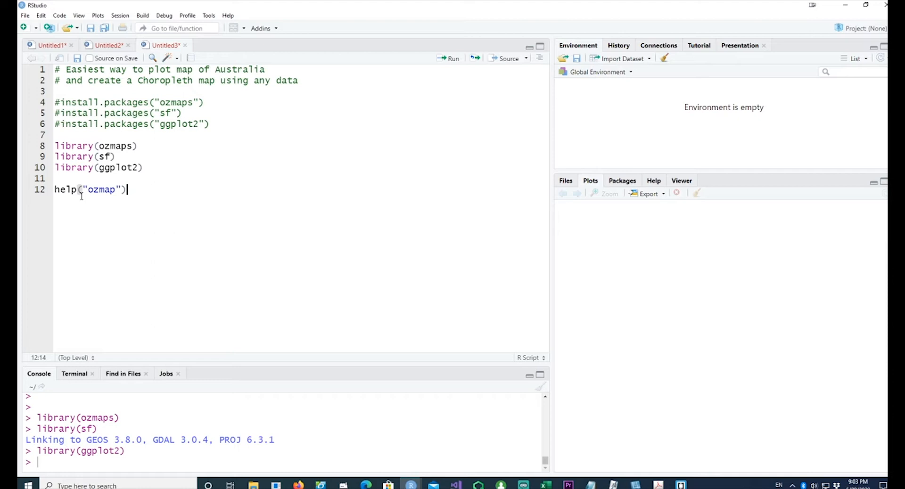
pyautogui.press('Return')
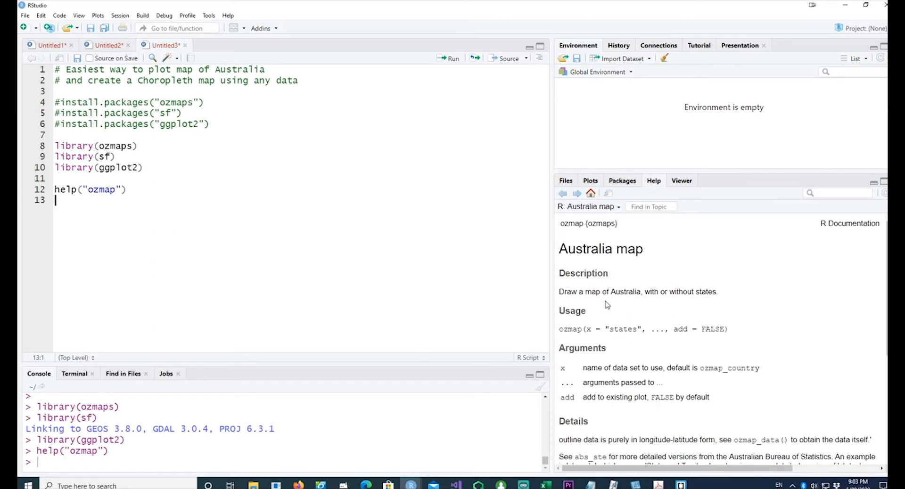
pyautogui.scroll(-3)
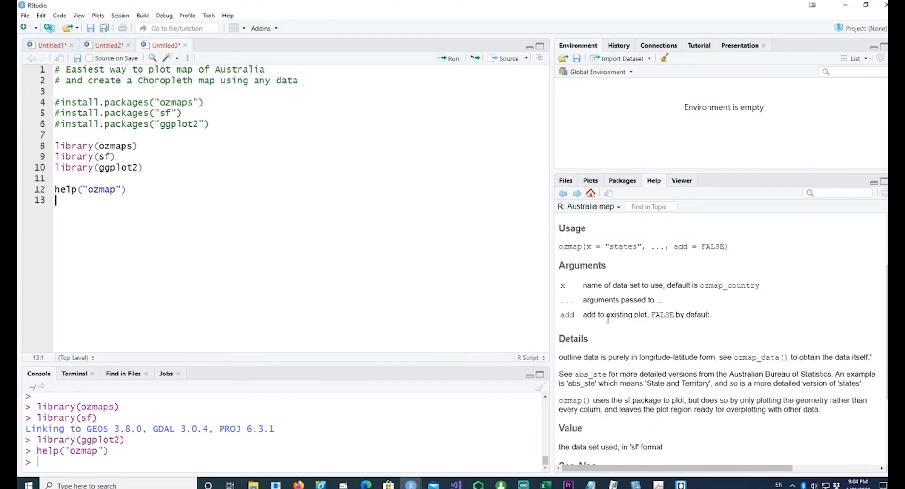
pyautogui.scroll(-3)
pyautogui.write('#')
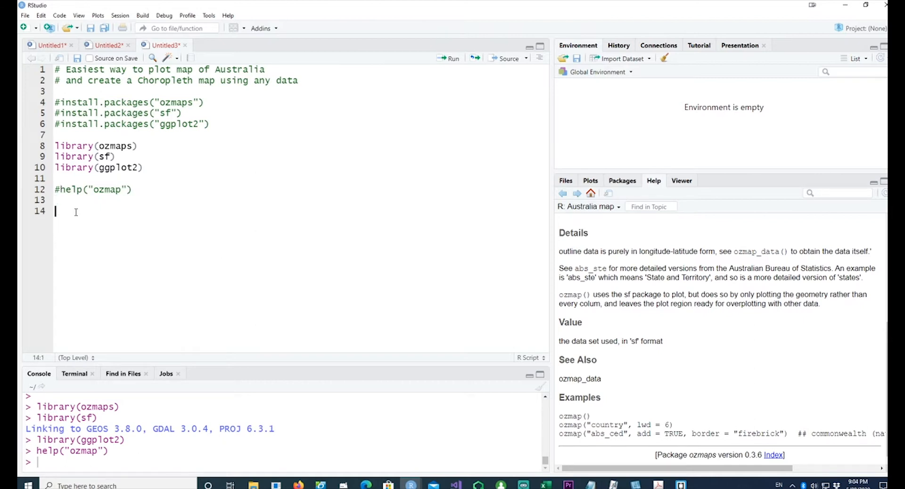
# - Run a bare ozmap() call to draw Australia's outline with state borders
pyautogui.write('ozmap()')
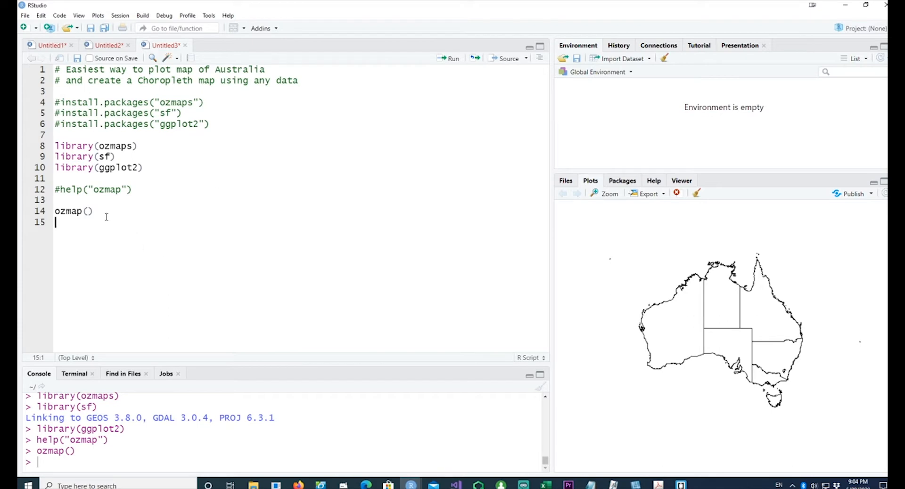
pyautogui.moveTo(119, 233)
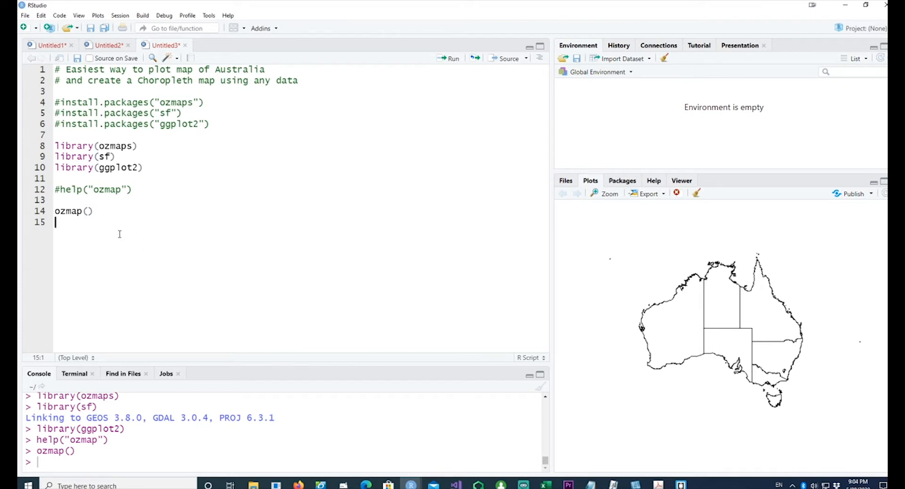
pyautogui.moveTo(46, 244)
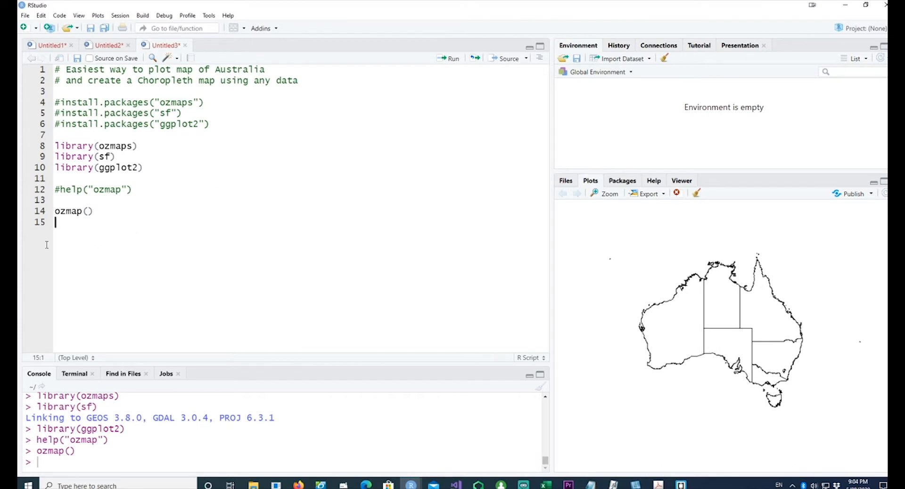
pyautogui.moveTo(632, 299)
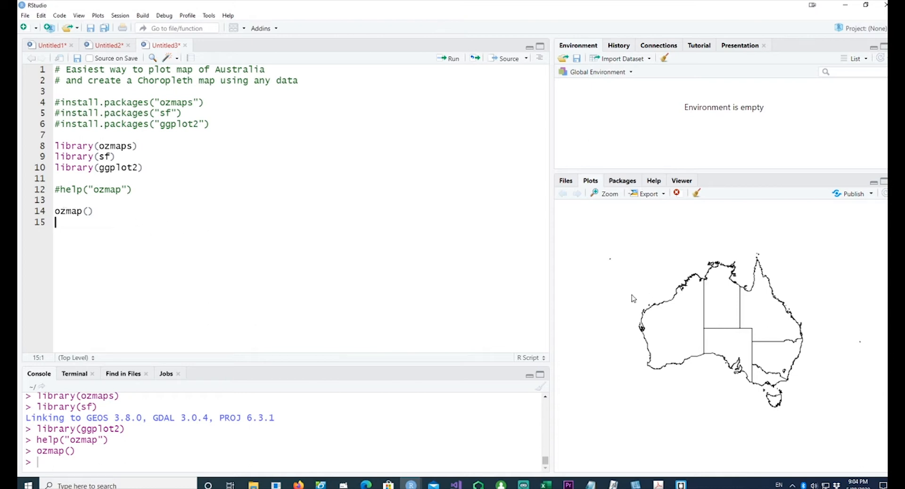
pyautogui.moveTo(736, 321)
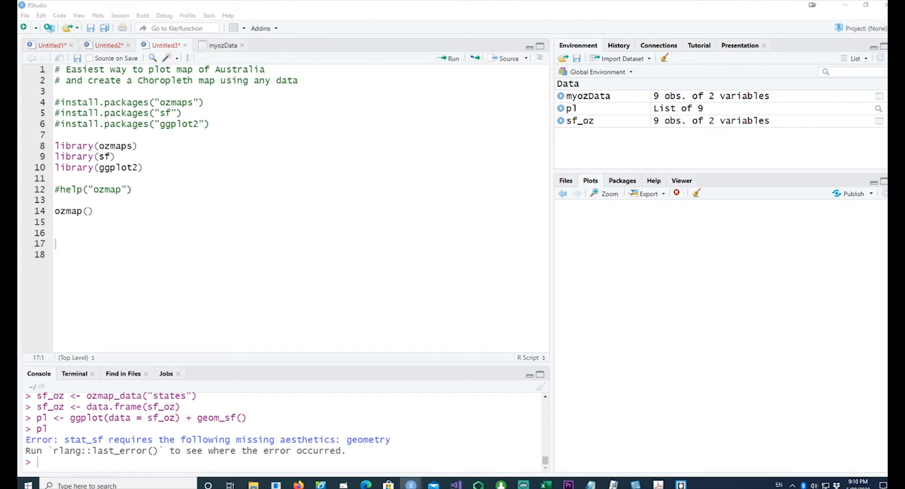
# - Store ozmap_data("states") as sf_oz and inspect its NAME and geometry columns
pyautogui.click(66, 233)
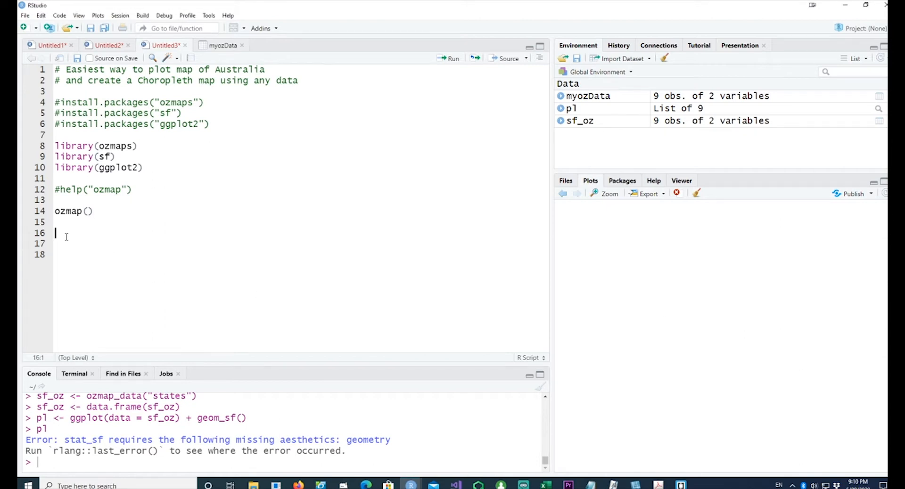
pyautogui.write('sf_oz <- ozmap_data("states")')
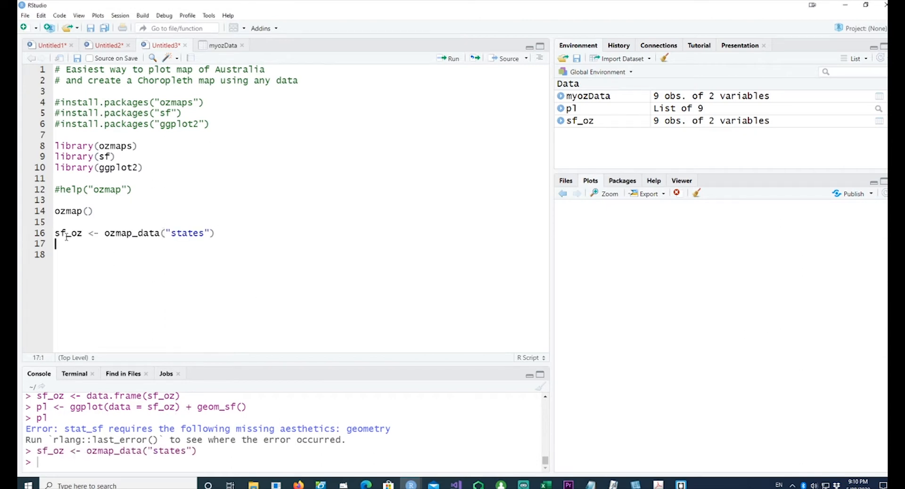
pyautogui.click(560, 120)
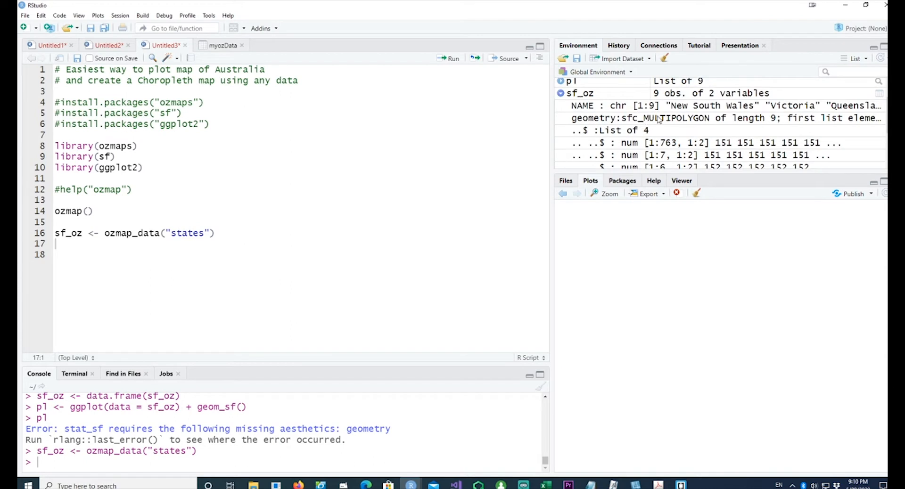
pyautogui.moveTo(678, 117)
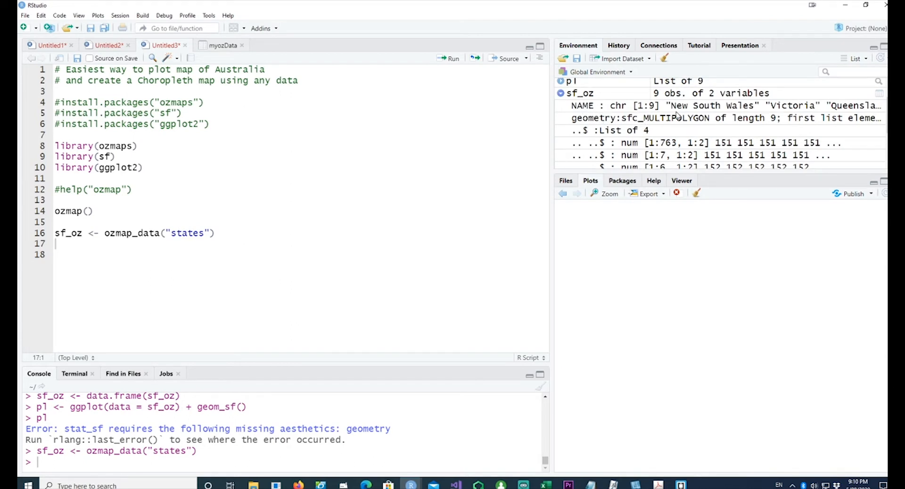
pyautogui.moveTo(185, 256)
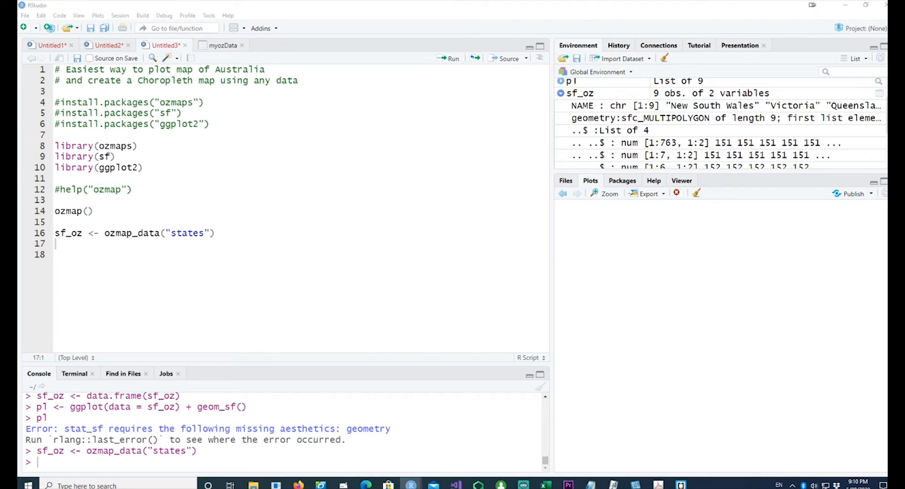
# - Build p1 as ggplot(data = sf_oz) + geom_sf() and draw it with latitude/longitude axes
pyautogui.click(56, 254)
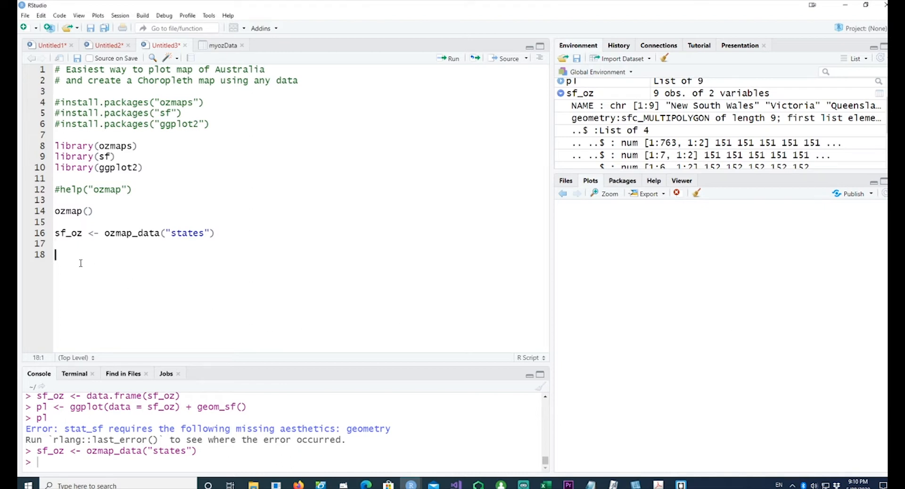
pyautogui.write('p1 <- ggplot(data = sf_oz) + geom_sf()')
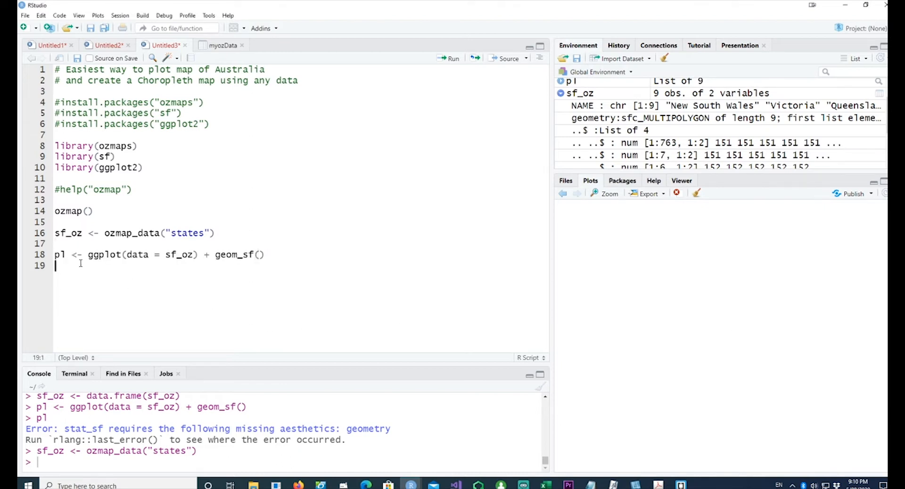
pyautogui.write('p1')
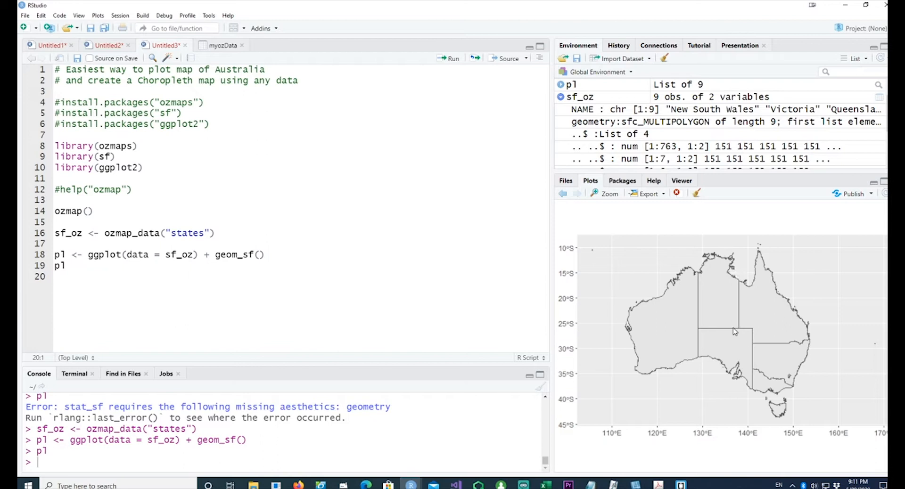
pyautogui.moveTo(823, 364)
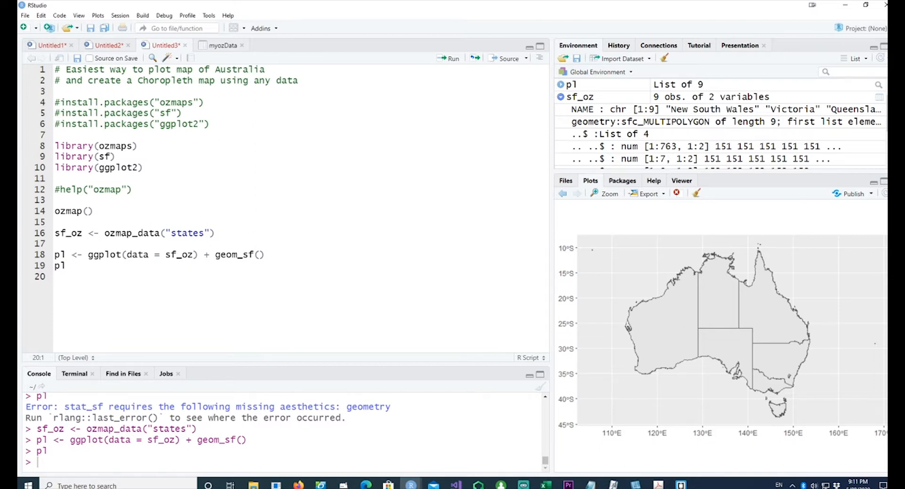
# - List sf_oz$NAME in the console and define the Cases vector with a '# data as of 5 Aug 2020' comment
pyautogui.write('view(sf_oz)')
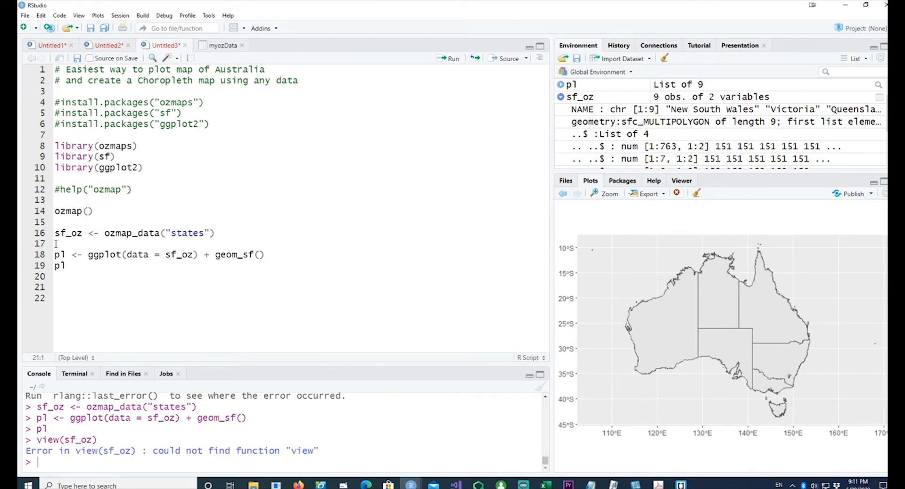
pyautogui.write('sf_oz')
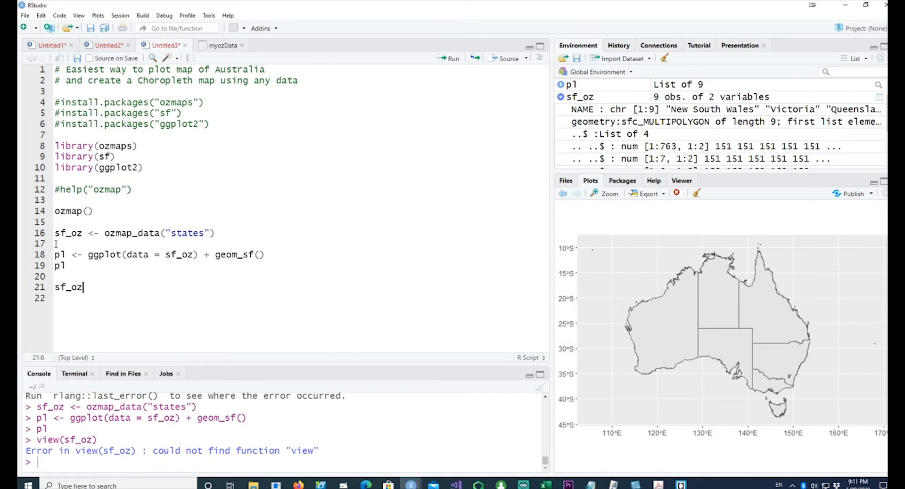
pyautogui.write('$NAME')
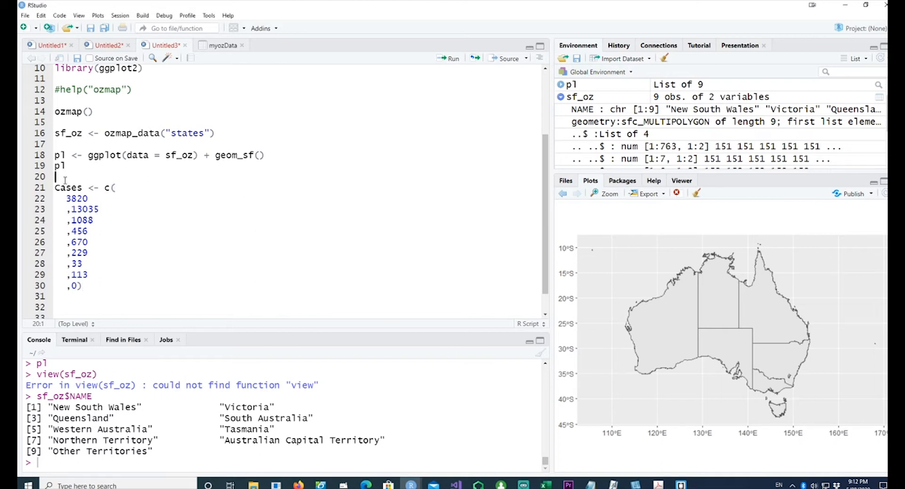
pyautogui.write('# data as of 5 Aug 2020')
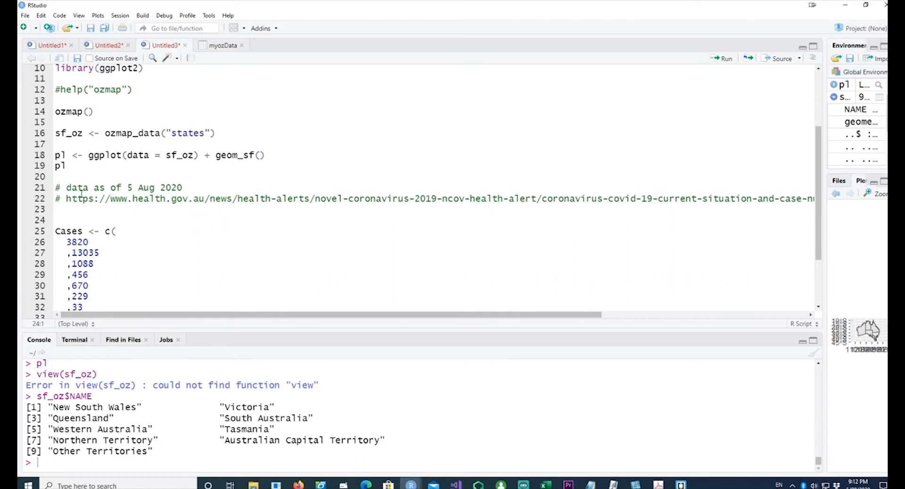
pyautogui.moveTo(677, 174)
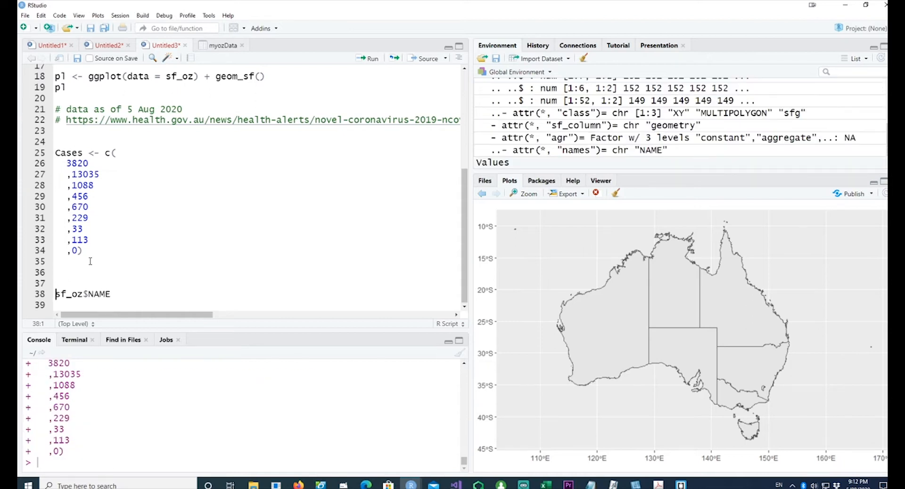
pyautogui.moveTo(72, 282)
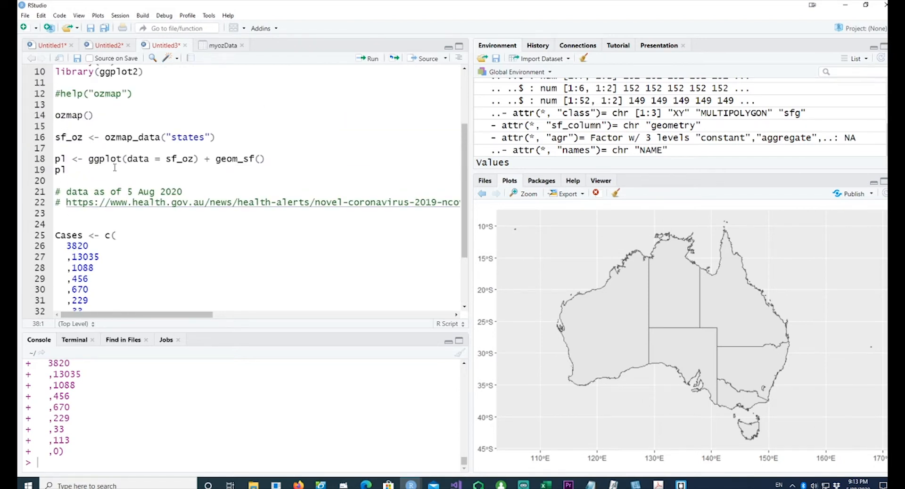
# - Assign sf_oz$Cases <- Cases and print sf_oz showing NAME, geometry and Cases
pyautogui.write('sf_oz$NAME')
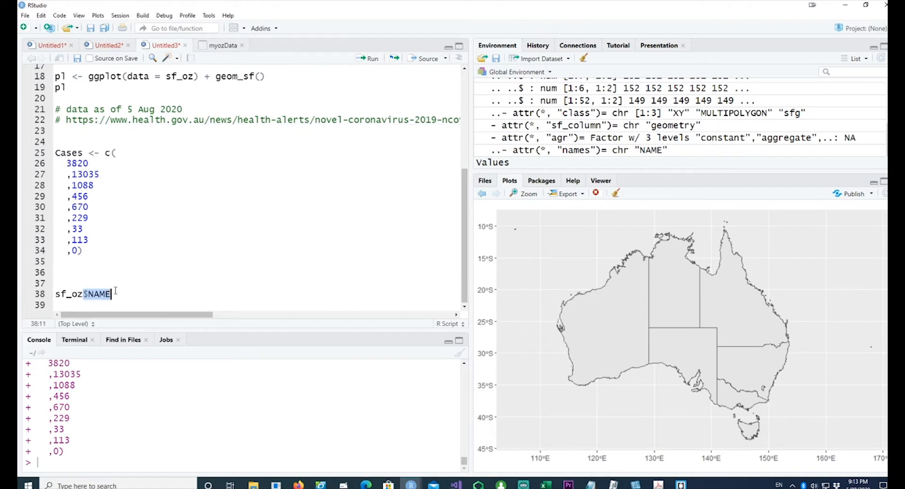
pyautogui.press('Backspace')
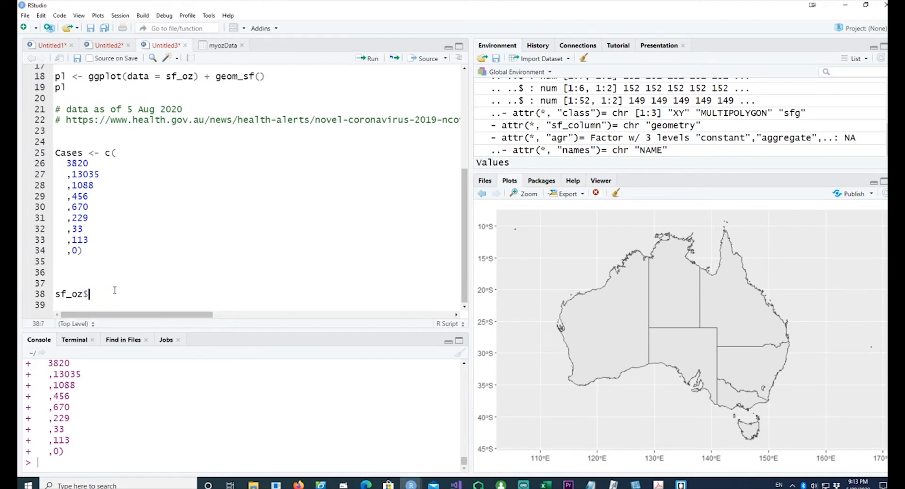
pyautogui.write('Case')
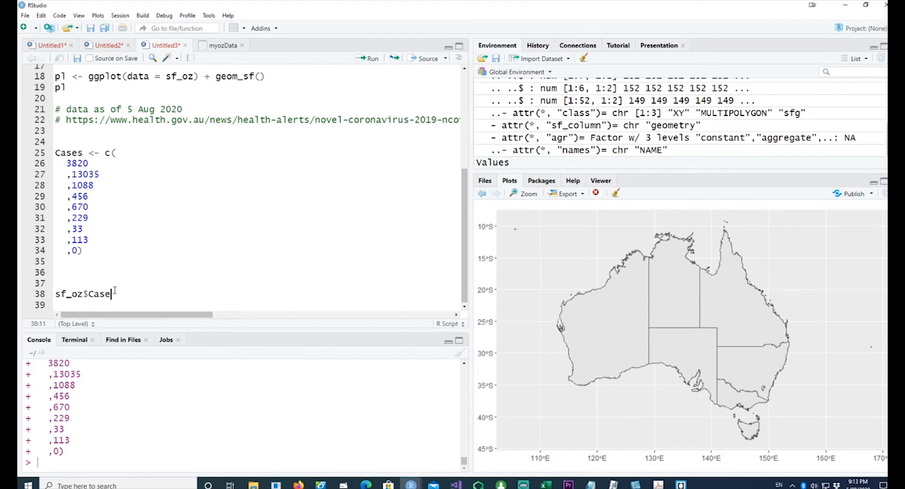
pyautogui.write('s <-')
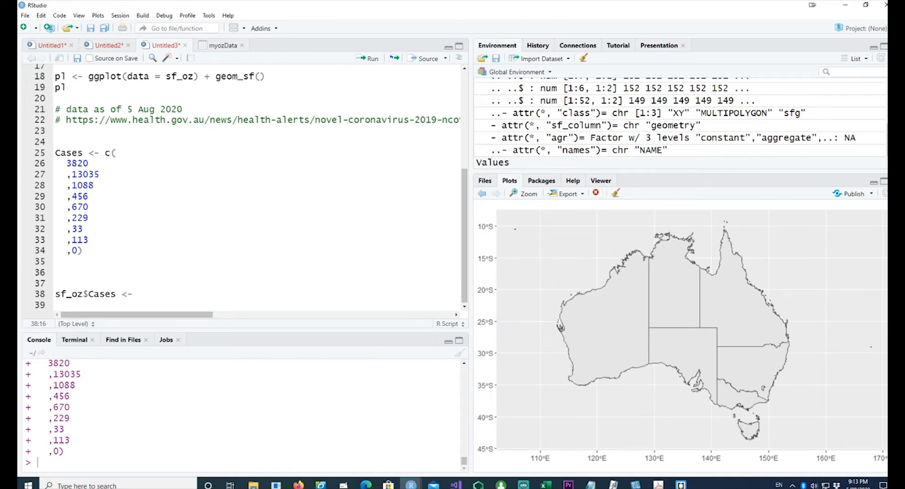
pyautogui.write('c')
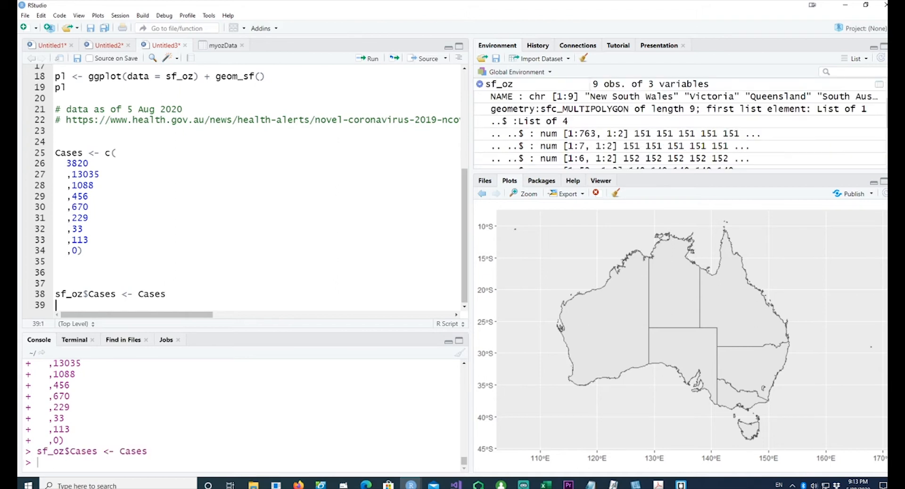
pyautogui.moveTo(278, 189)
pyautogui.write('sf_oz')
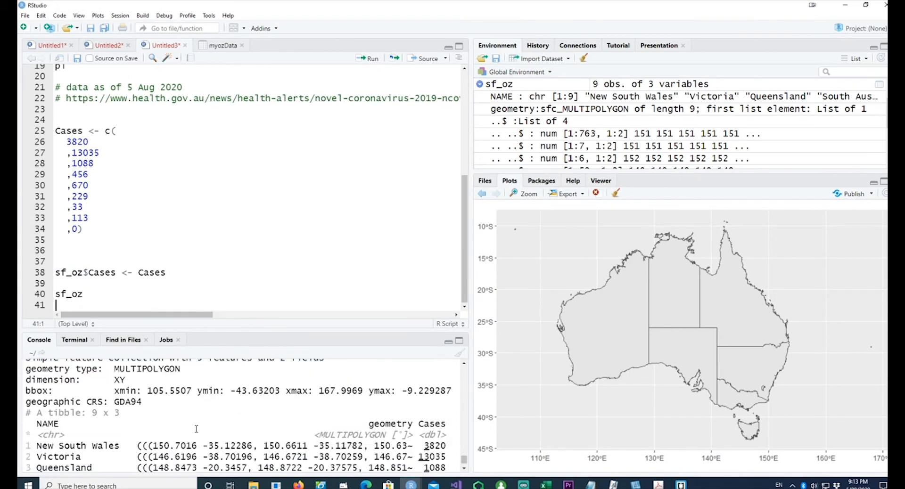
pyautogui.scroll(-3)
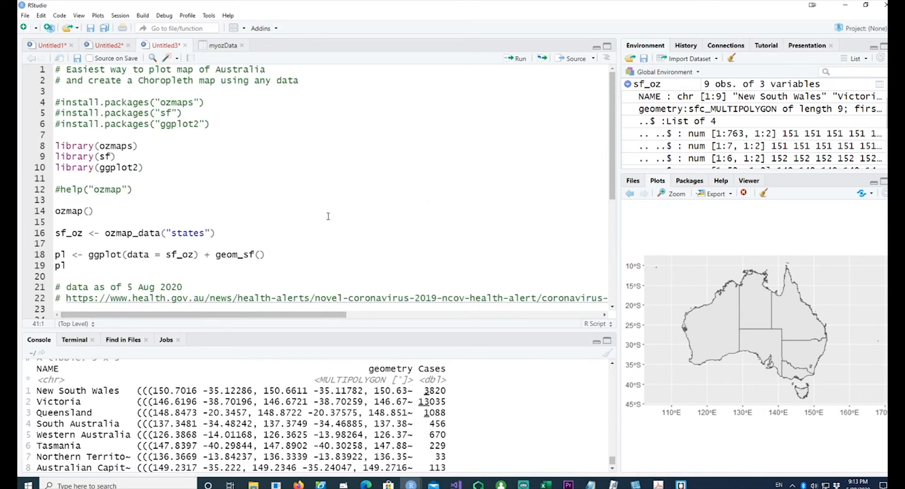
pyautogui.moveTo(283, 168)
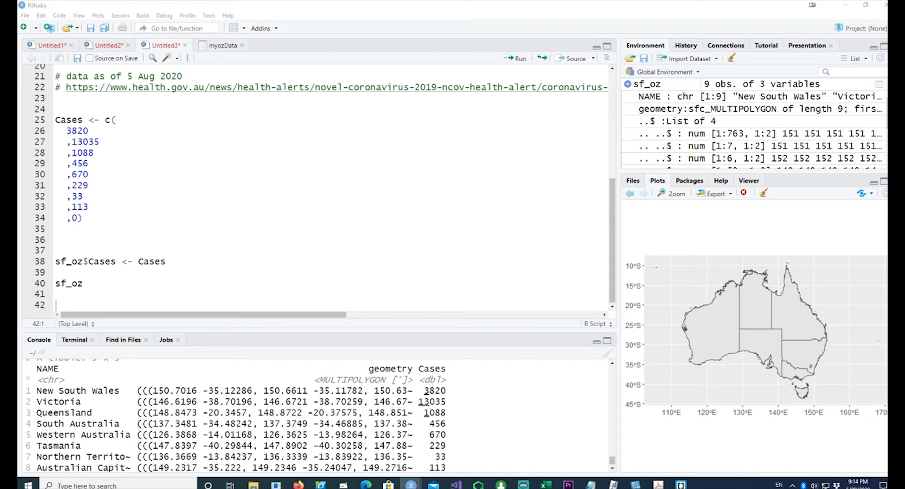
pyautogui.moveTo(122, 272)
pyautogui.write('pl <-   ggplot(data =')
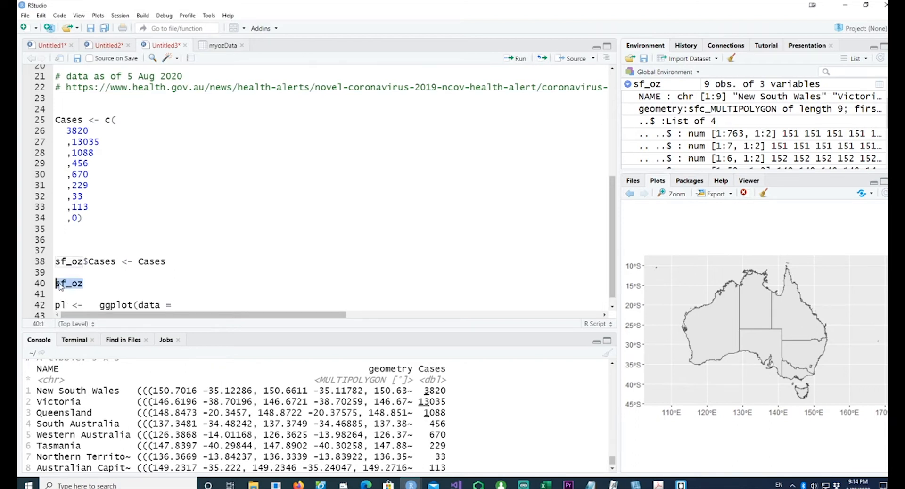
# - Rewrite p1 as ggplot(data = sf_oz, aes(fill = Cases)) + geom_sf() followed by a p1 line
pyautogui.click(178, 304)
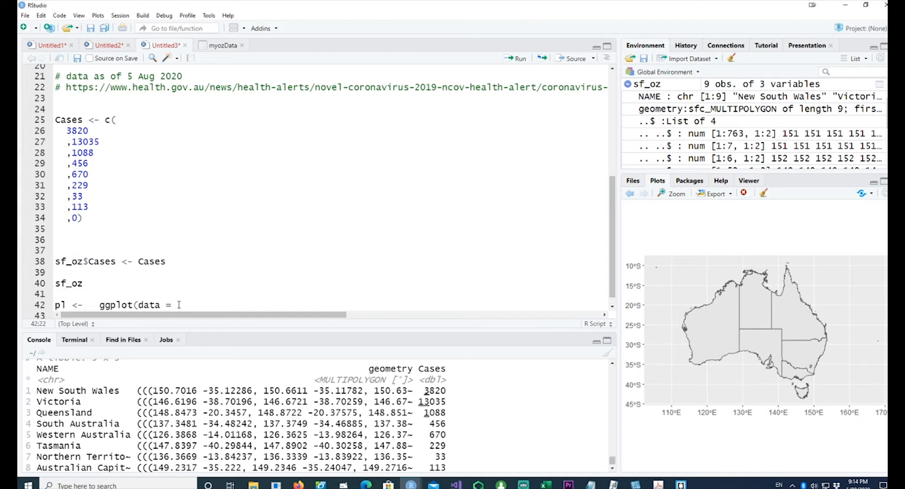
pyautogui.write('sf_oz')
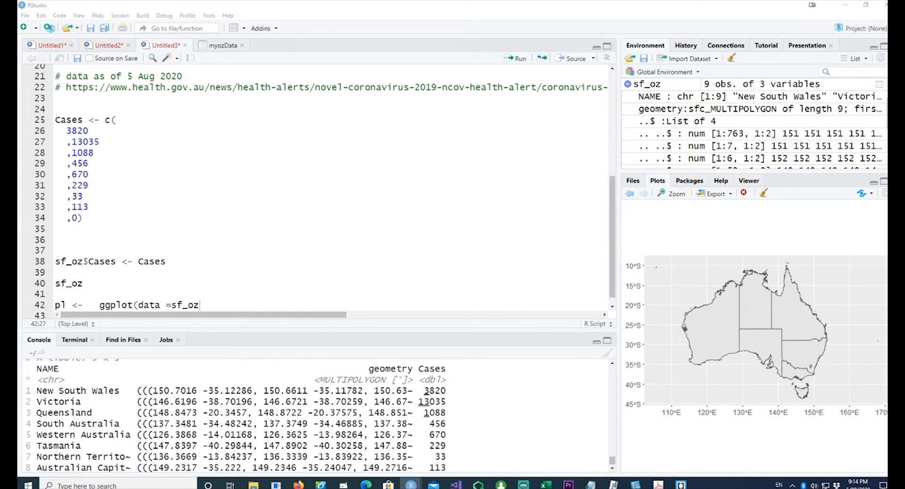
pyautogui.click(231, 305)
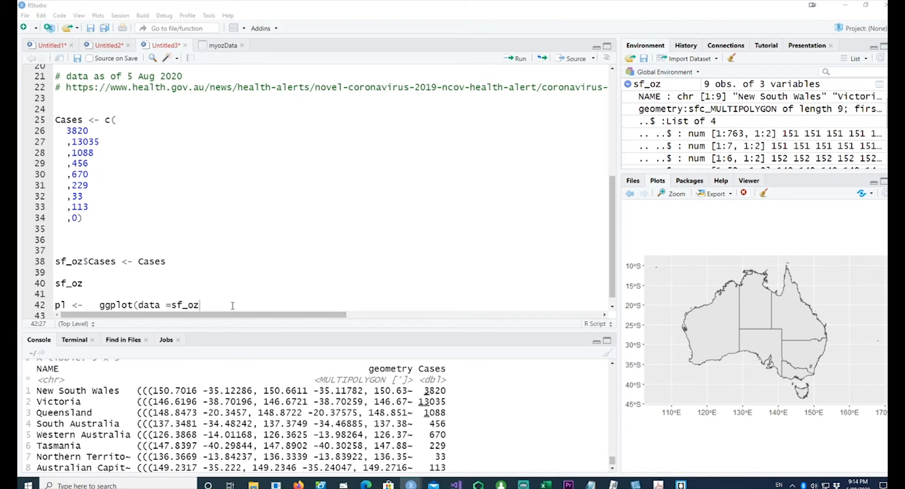
pyautogui.moveTo(183, 288)
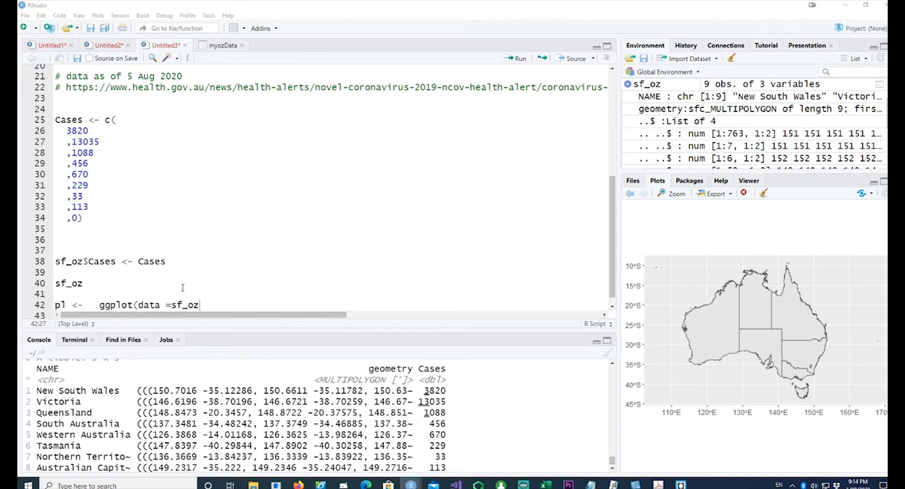
pyautogui.write(',')
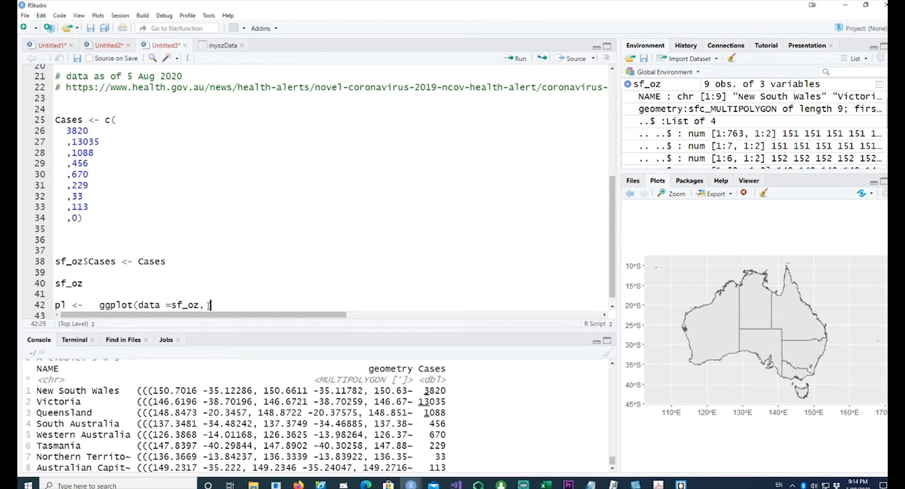
pyautogui.write('aes(fill = Cases) +')
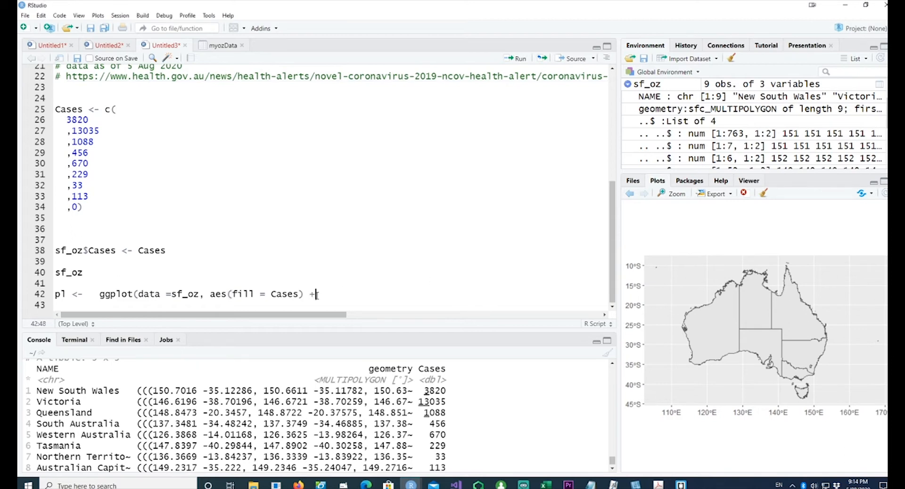
pyautogui.write('geom_sf()')
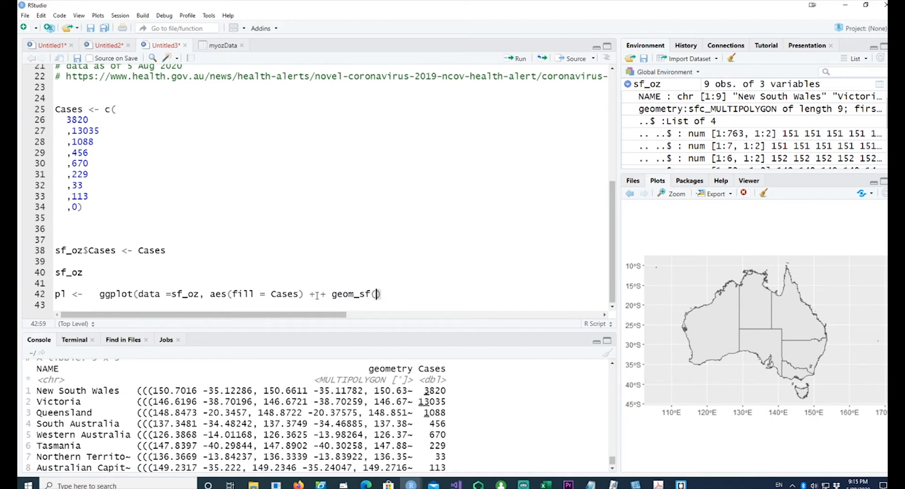
pyautogui.press('Enter')
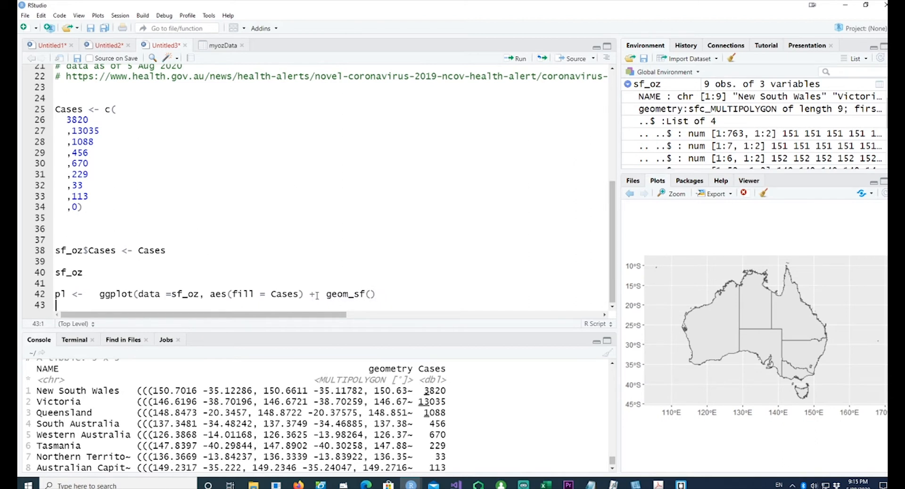
pyautogui.write('p1')
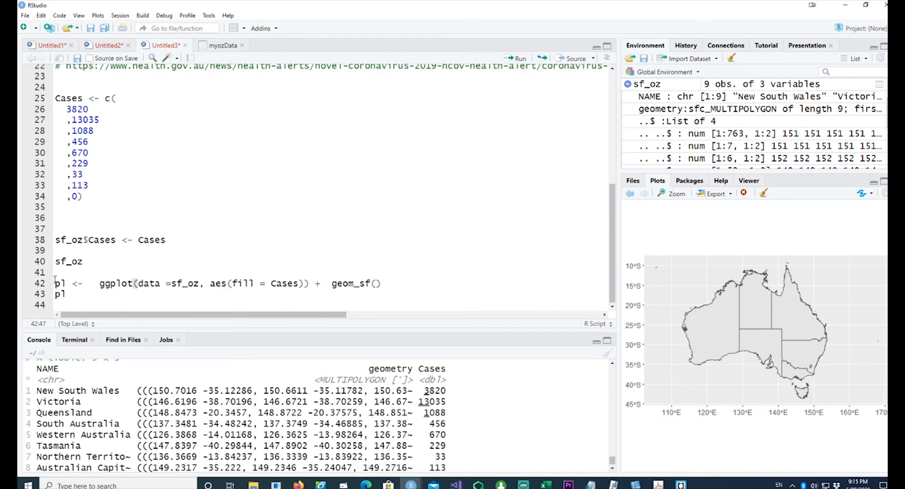
# - Run both lines to render the blue-shaded Cases choropleth with its legend
pyautogui.moveTo(54, 284); pyautogui.dragTo(69, 294)
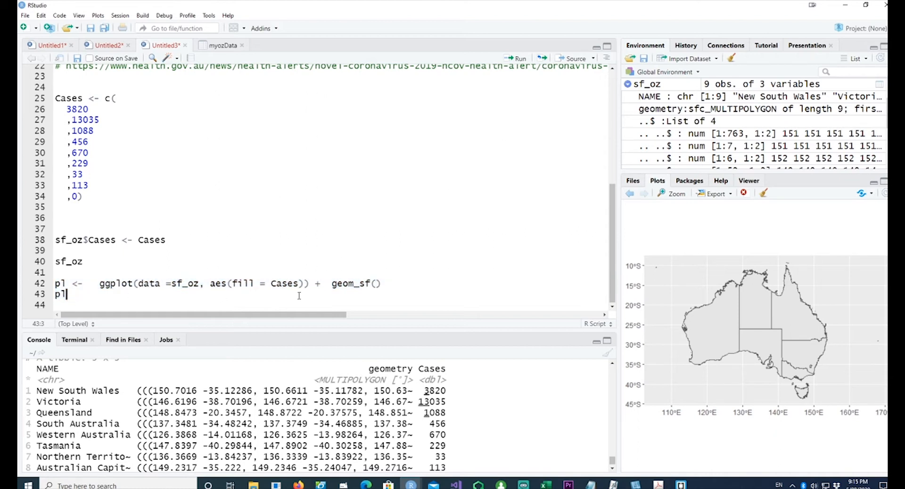
pyautogui.click(515, 57)
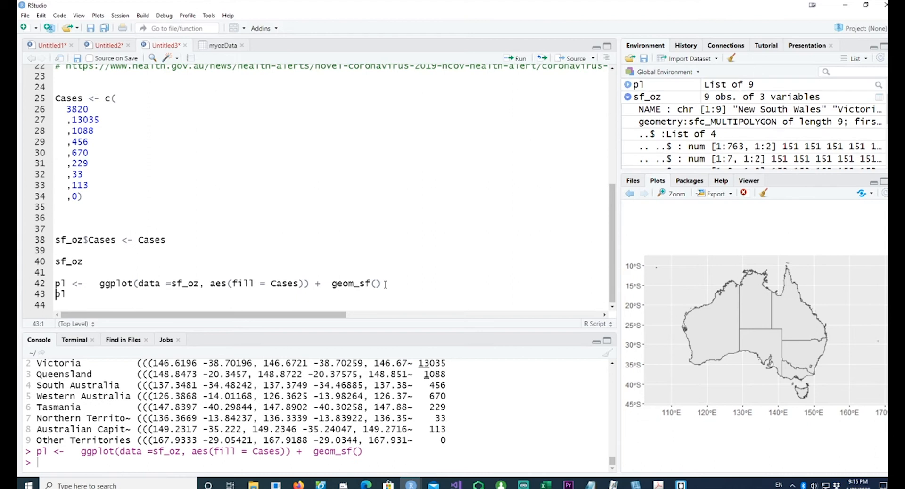
pyautogui.press('Enter')
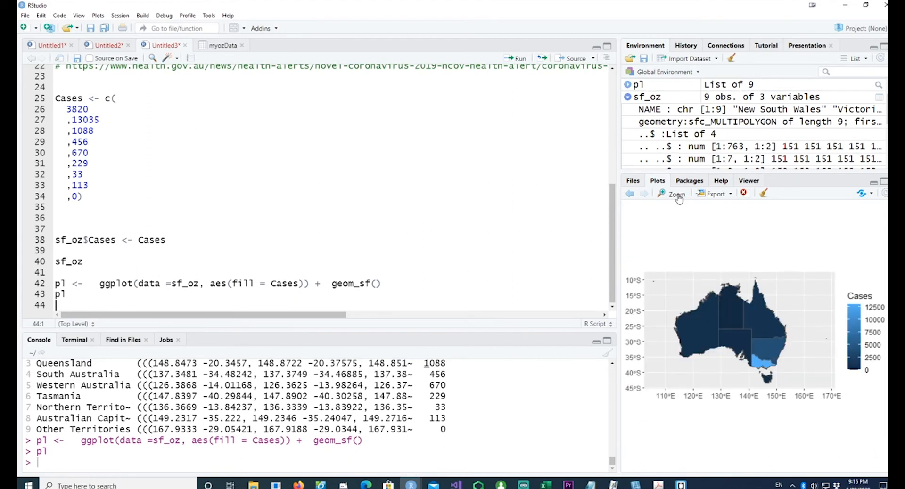
# - Zoom the Cases map into an enlarged plot window
pyautogui.click(676, 193)
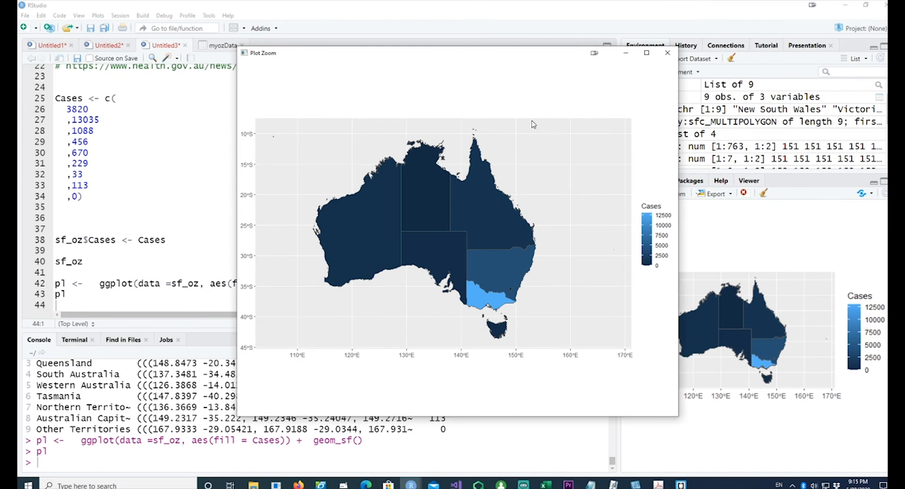
pyautogui.moveTo(517, 239)
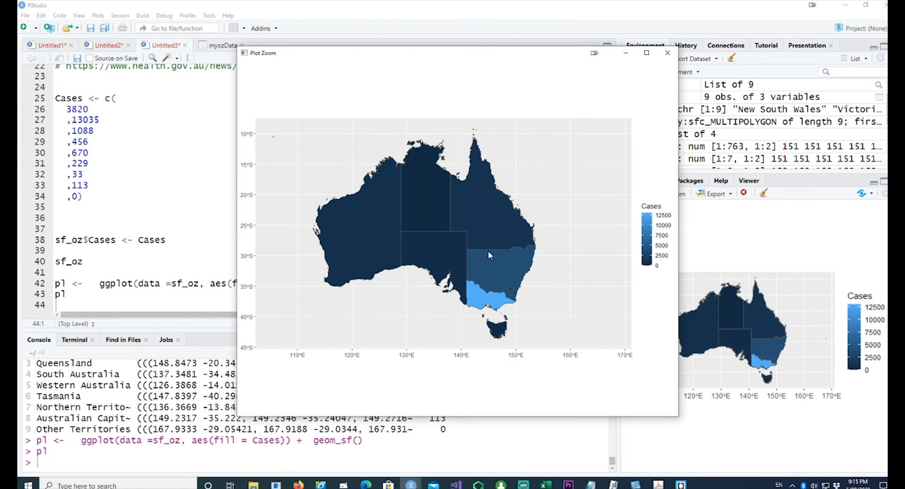
pyautogui.moveTo(652, 222)
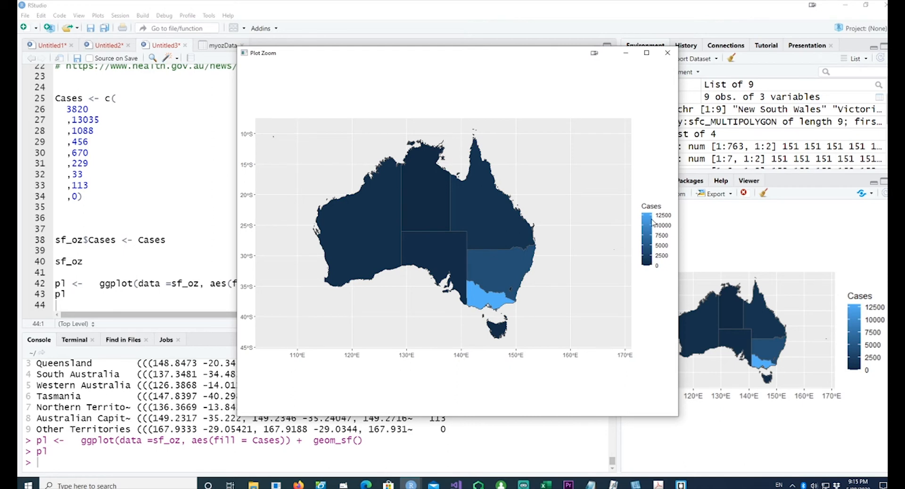
pyautogui.moveTo(498, 302)
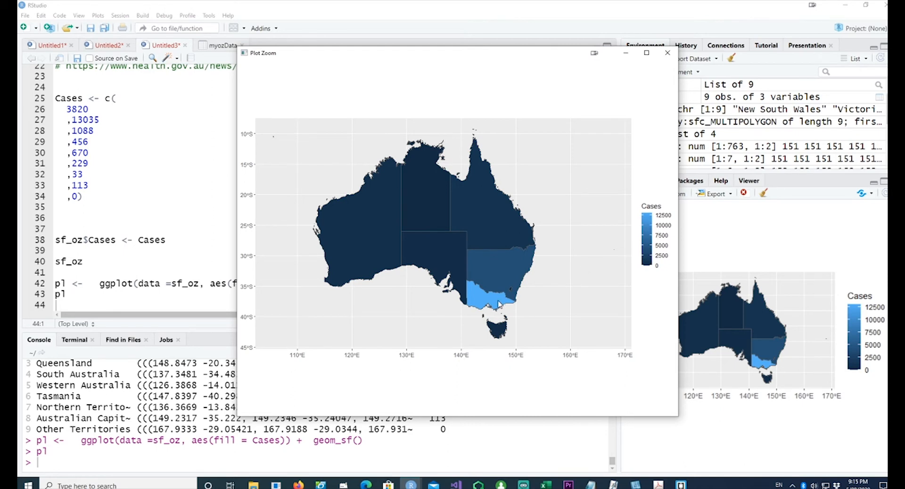
pyautogui.moveTo(485, 302)
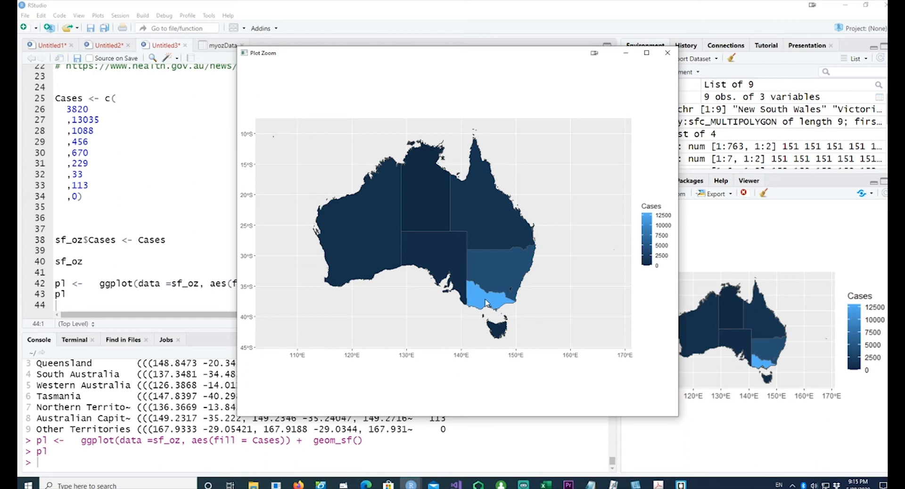
pyautogui.moveTo(514, 269)
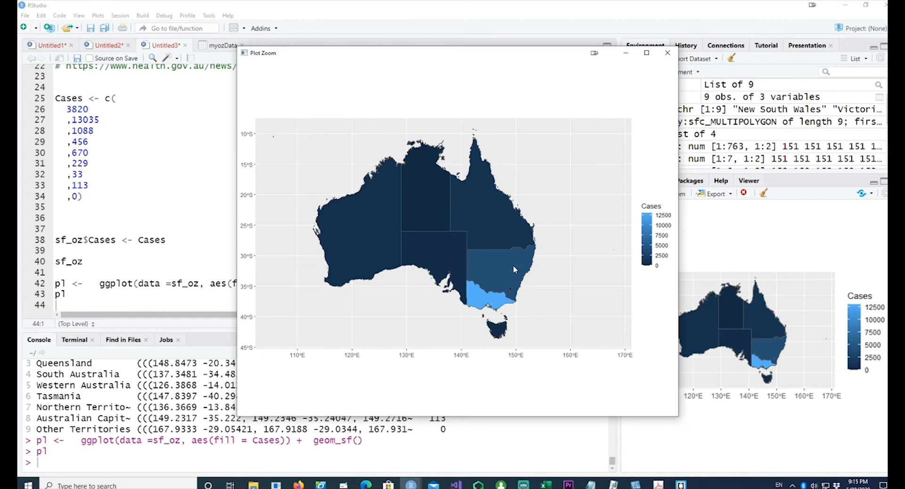
pyautogui.moveTo(489, 299)
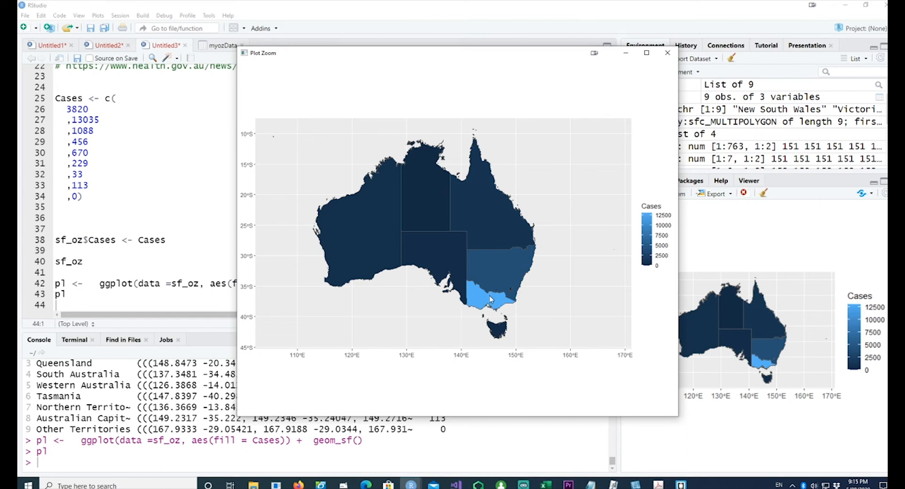
pyautogui.moveTo(496, 296)
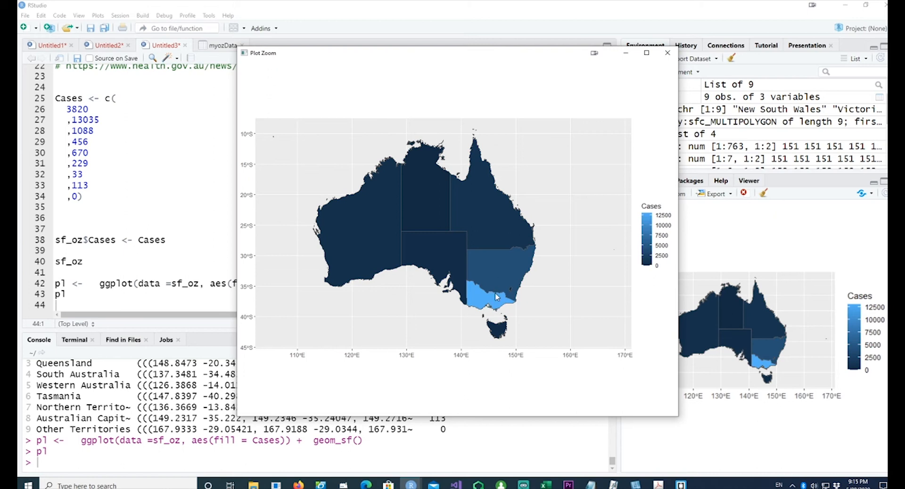
pyautogui.moveTo(493, 283)
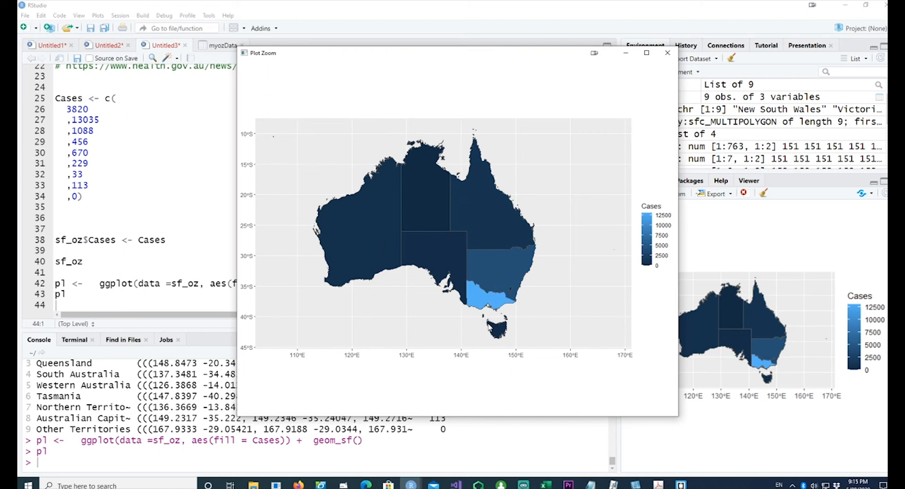
pyautogui.moveTo(657, 54)
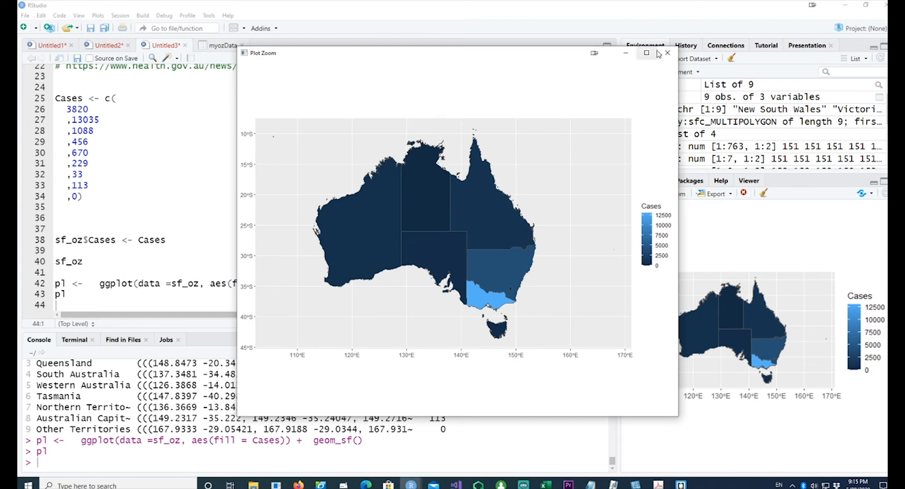
# - Add scale_fill_gradient(low="green", high="red") to p1 and view the recoloured map enlarged
pyautogui.click(667, 51)
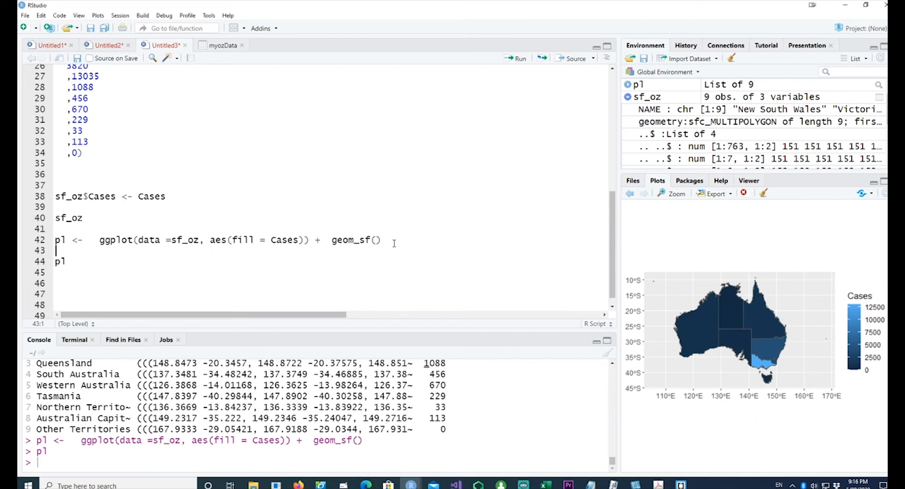
pyautogui.write('p1 <- p1 + scale_fill_gradient(low ="green", high ="red")')
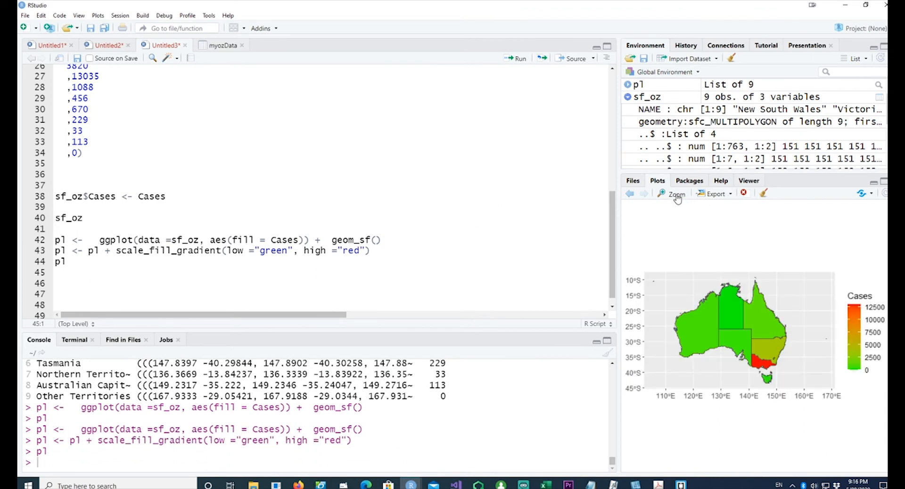
pyautogui.click(677, 193)
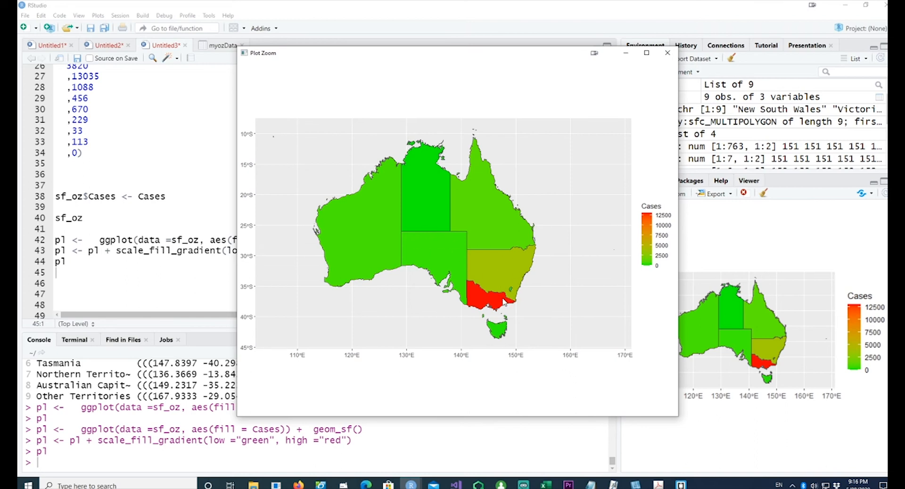
pyautogui.moveTo(560, 159)
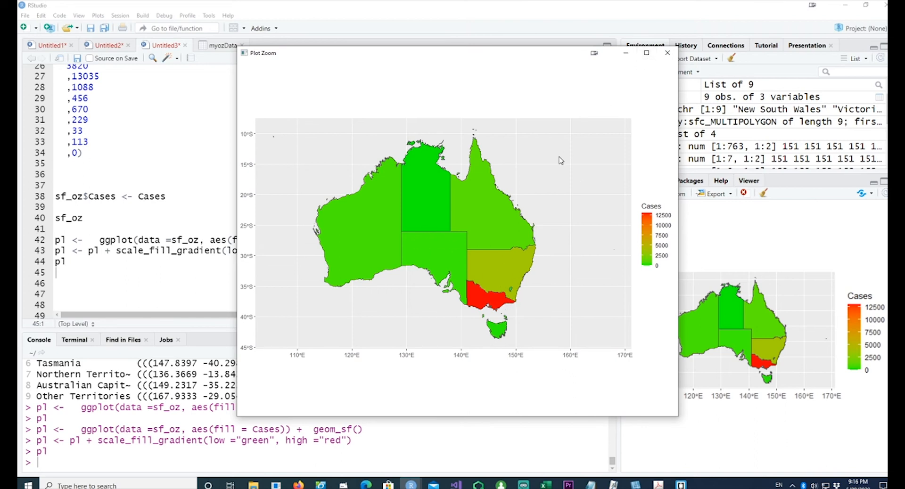
pyautogui.moveTo(667, 53)
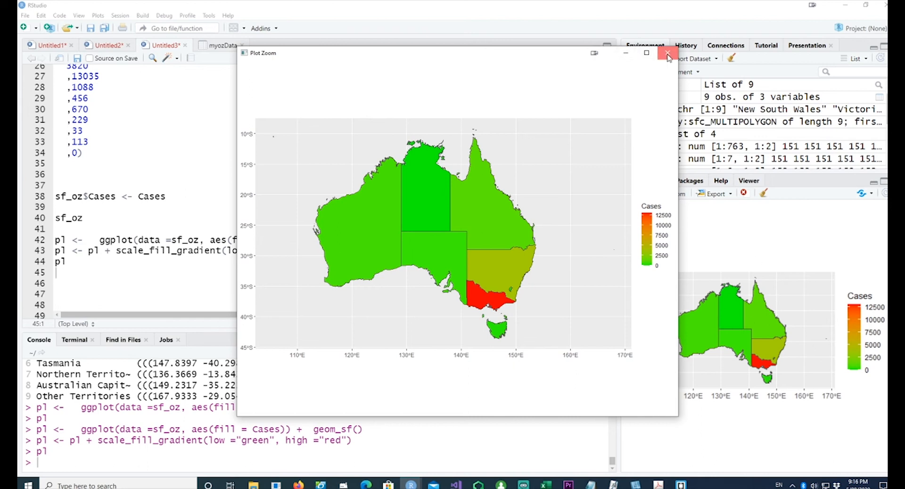
# - Add labs title 'Map of Australia' and subtitle 'Showing states' to p1 and rerun the plotting block
pyautogui.click(667, 53)
pyautogui.write(' <- pl +labs(title ="Map of Australia')
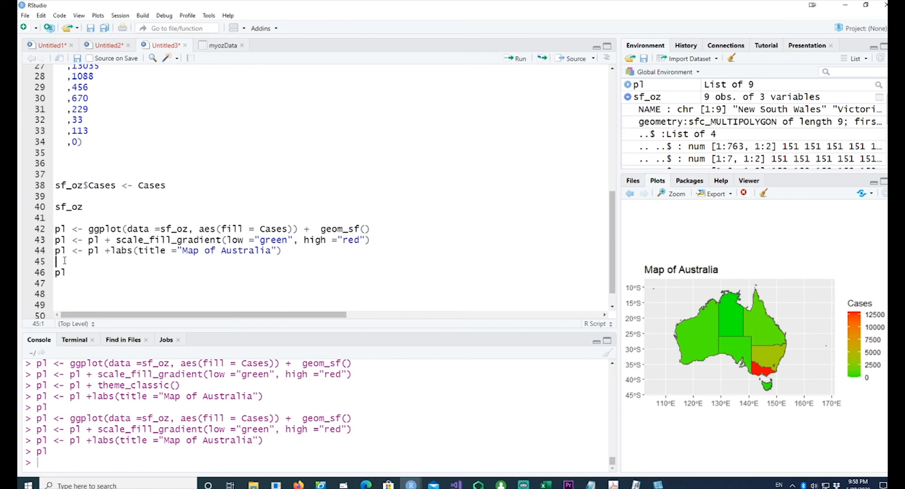
pyautogui.write('p1 <- p1 + labs(subtitle ="Showing states")')
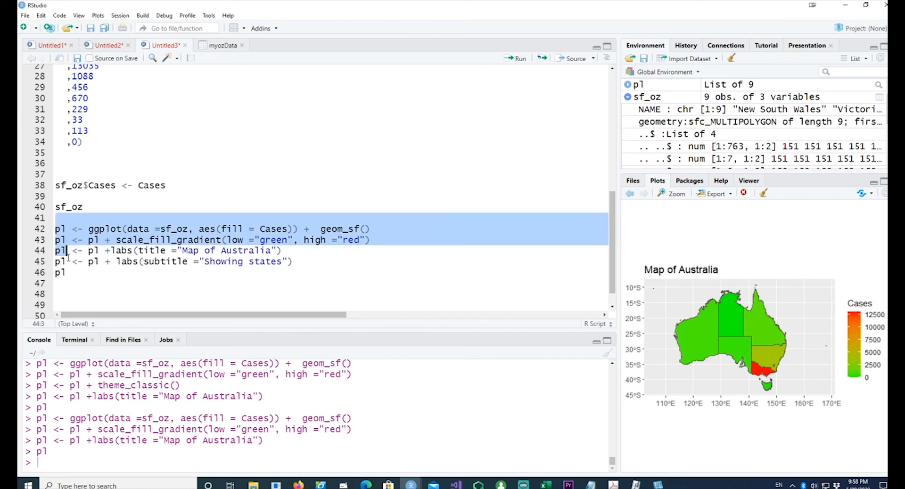
pyautogui.click(518, 58)
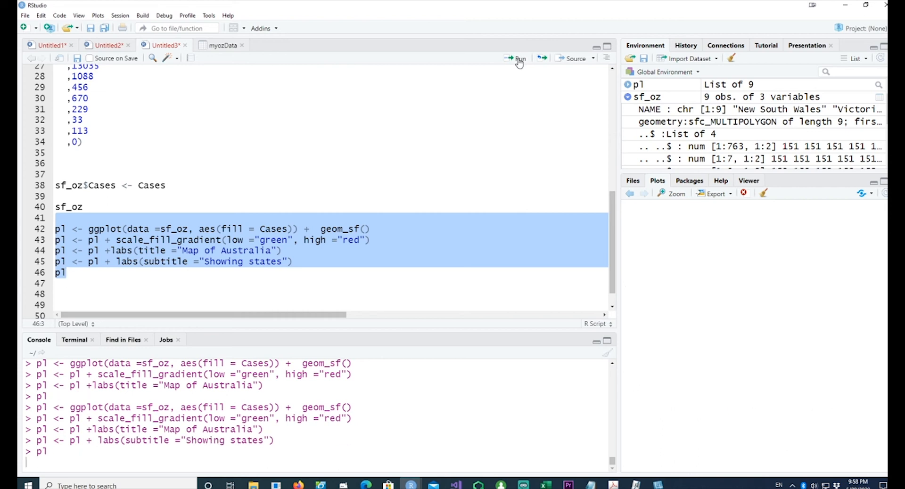
pyautogui.click(517, 59)
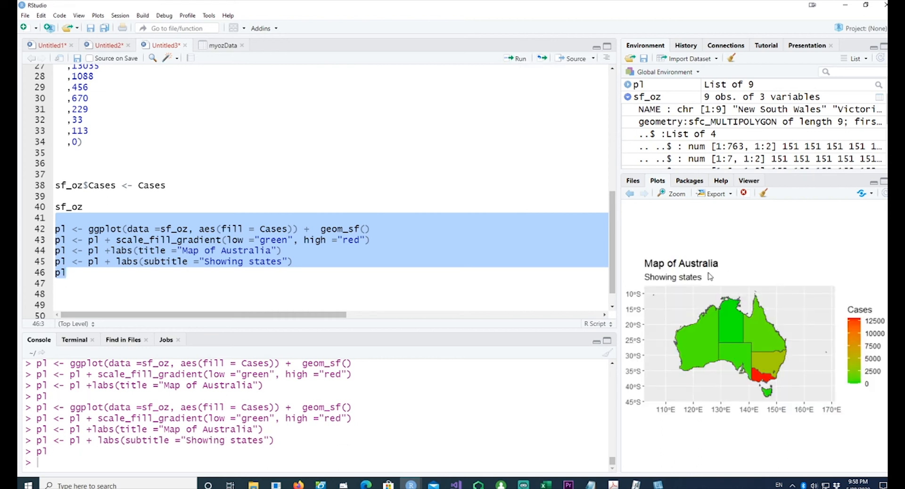
pyautogui.moveTo(680, 294)
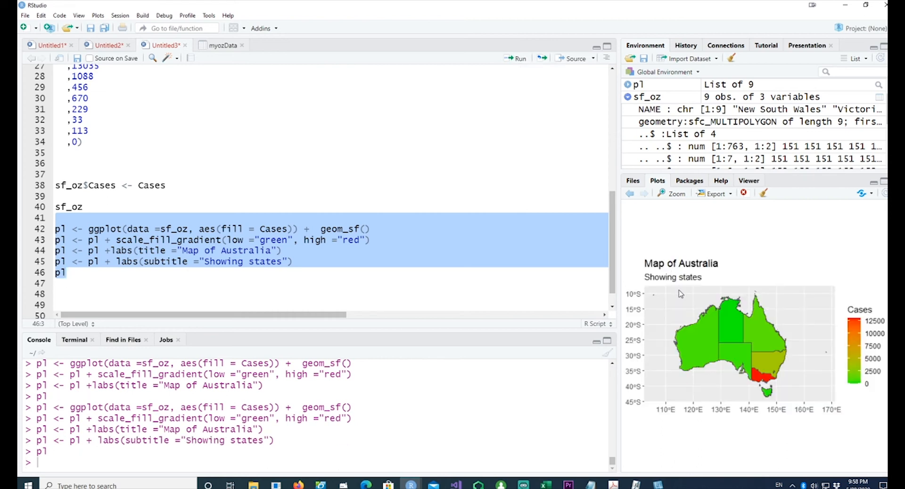
pyautogui.moveTo(667, 334)
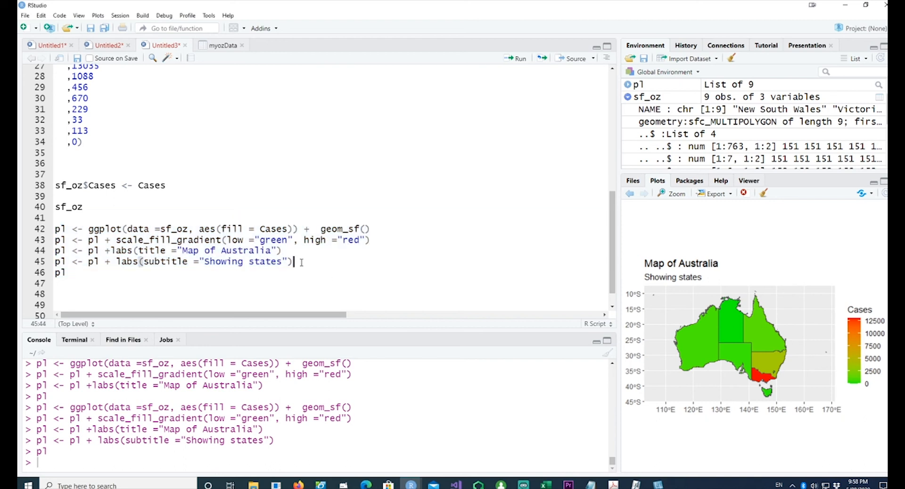
# - Add theme_classic() to p1, rerun the plotting block and briefly view the map enlarged
pyautogui.write('p1 <- p1 + theme_classic()')
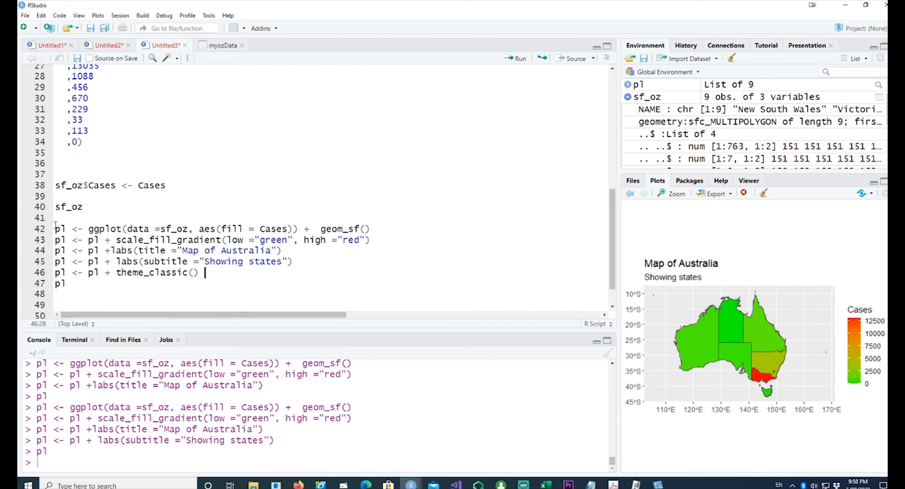
pyautogui.moveTo(66, 228); pyautogui.dragTo(66, 284)
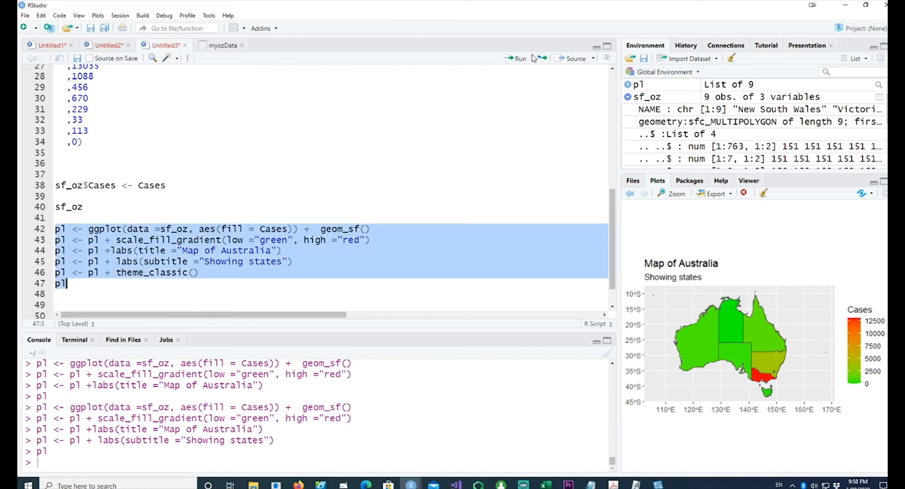
pyautogui.click(517, 59)
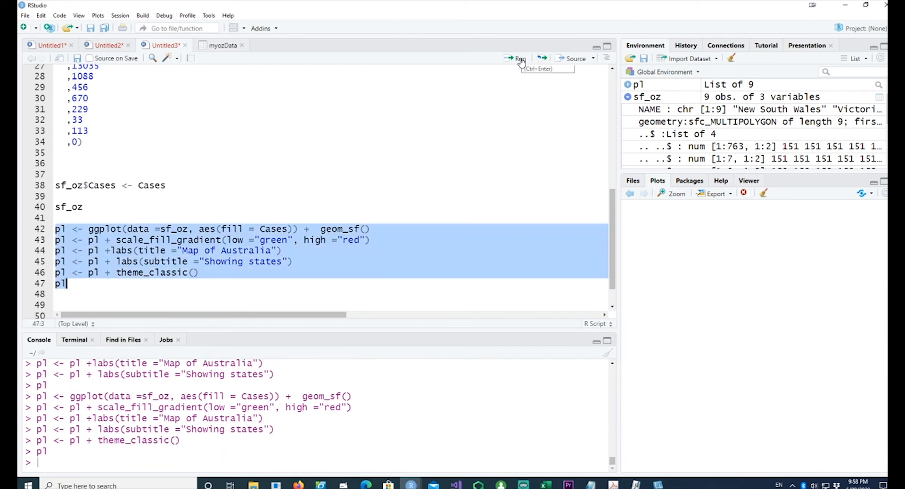
pyautogui.click(670, 193)
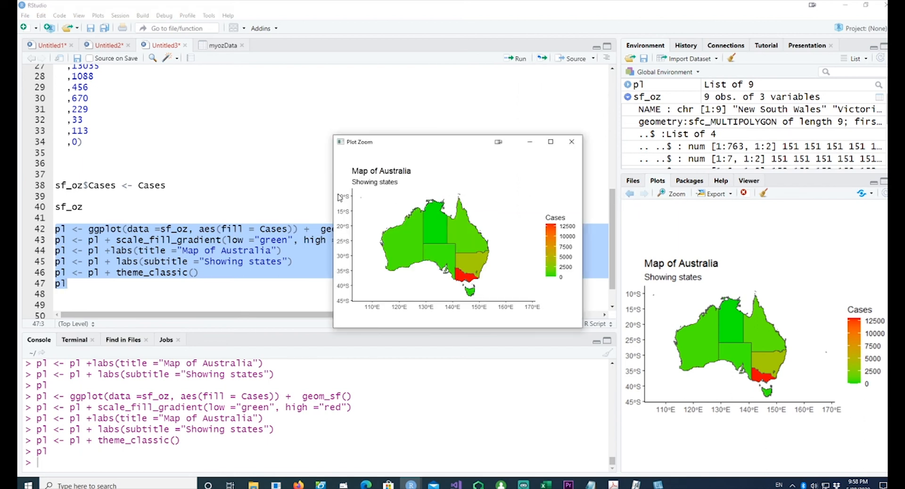
pyautogui.moveTo(349, 305)
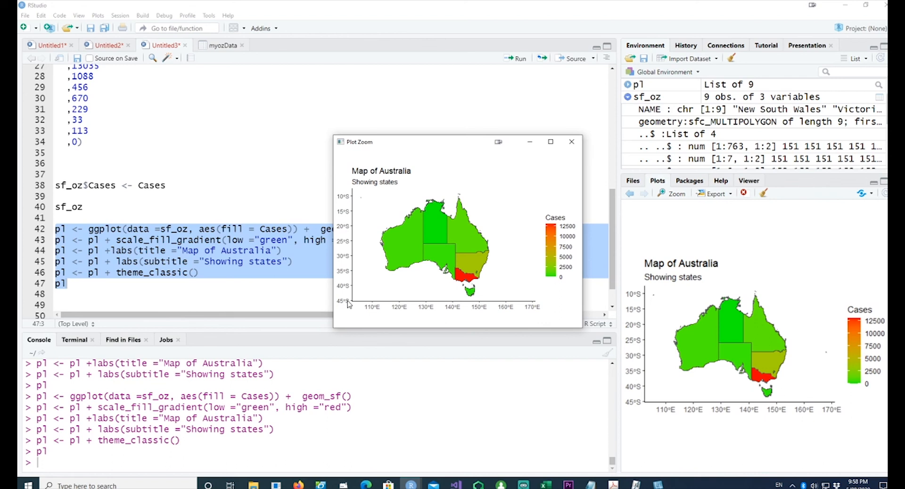
pyautogui.moveTo(392, 314)
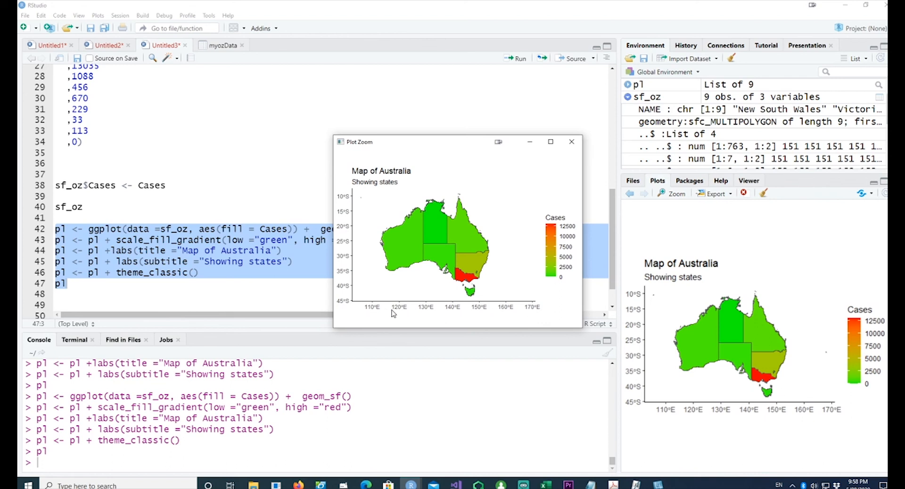
pyautogui.click(571, 141)
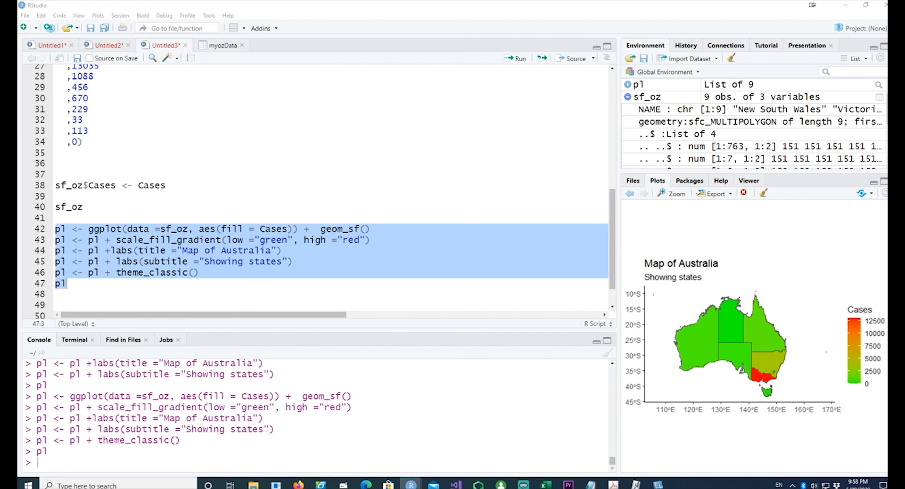
# - Blank the axis lines with theme(axis.line = element_blank()) and rerun the block
pyautogui.click(203, 273)
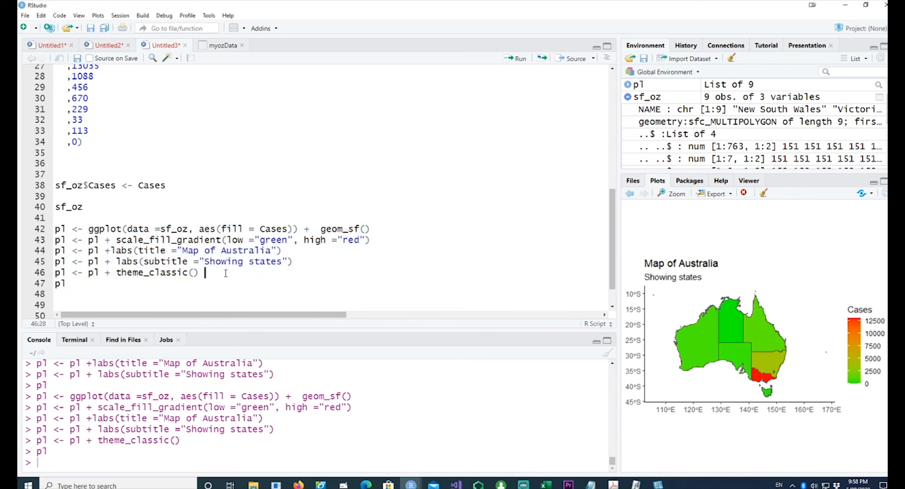
pyautogui.write('p1 <- p1 + theme(axis.line = element_blank())')
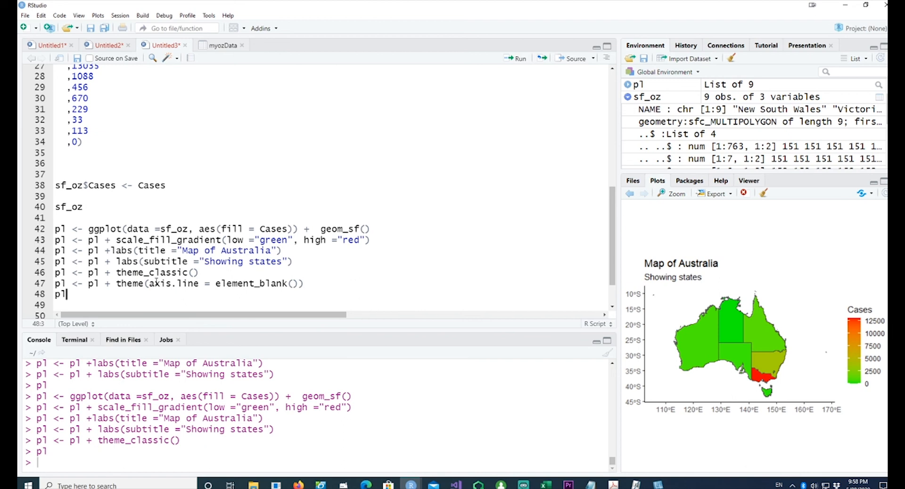
pyautogui.doubleClick(249, 283)
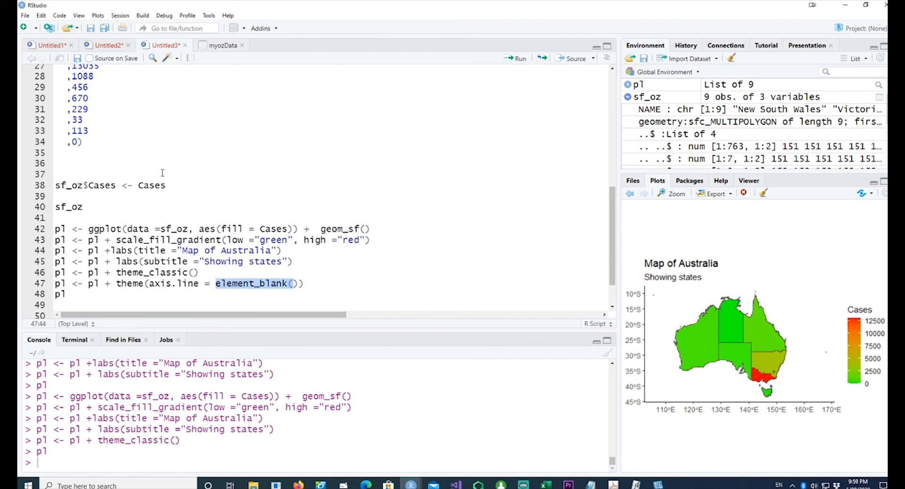
pyautogui.moveTo(55, 228); pyautogui.dragTo(65, 294)
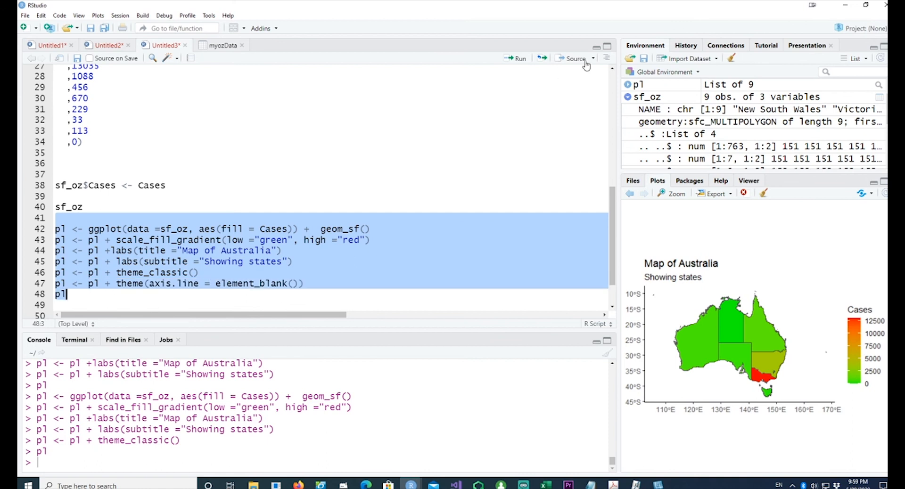
pyautogui.click(574, 59)
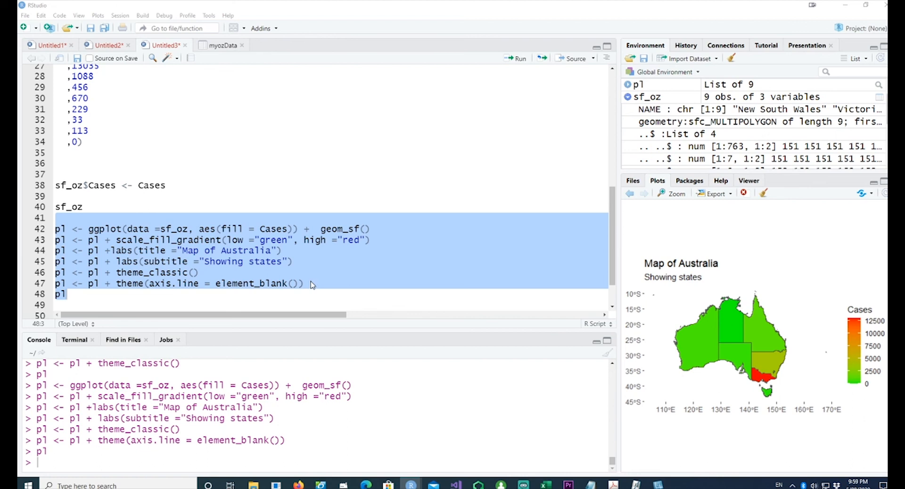
# - Blank the axis text with theme(axis.text = element_blank()) and rerun the block
pyautogui.write('p1 <- p1 + theme(axis.text = element_blank())')
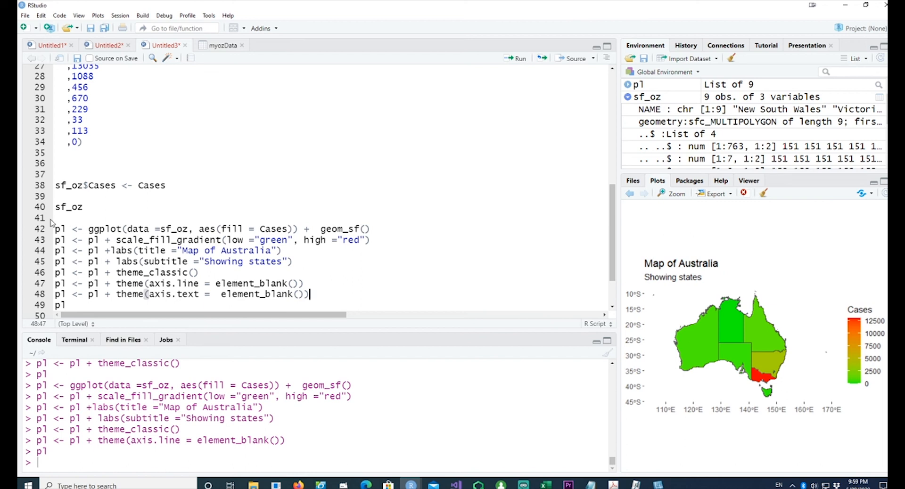
pyautogui.moveTo(56, 228); pyautogui.dragTo(66, 305)
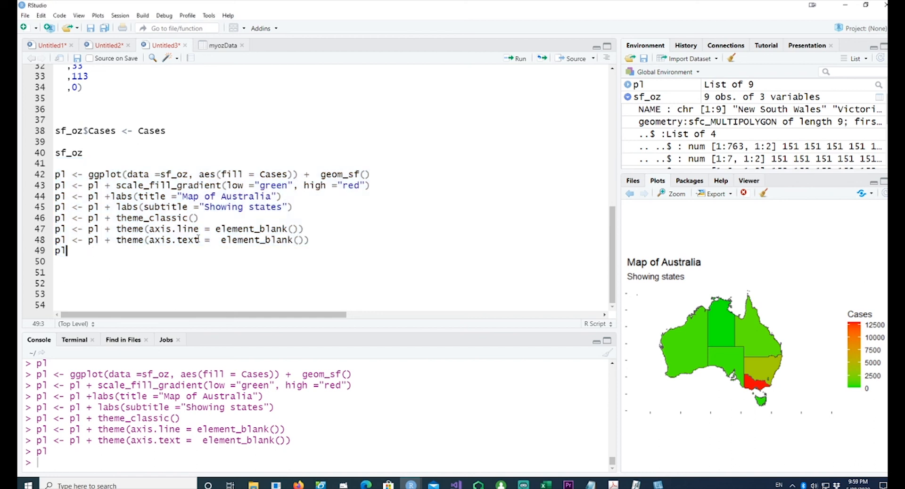
pyautogui.write(' <- pl + theme(axis.ticks =   element_blank())')
pyautogui.press('Enter')
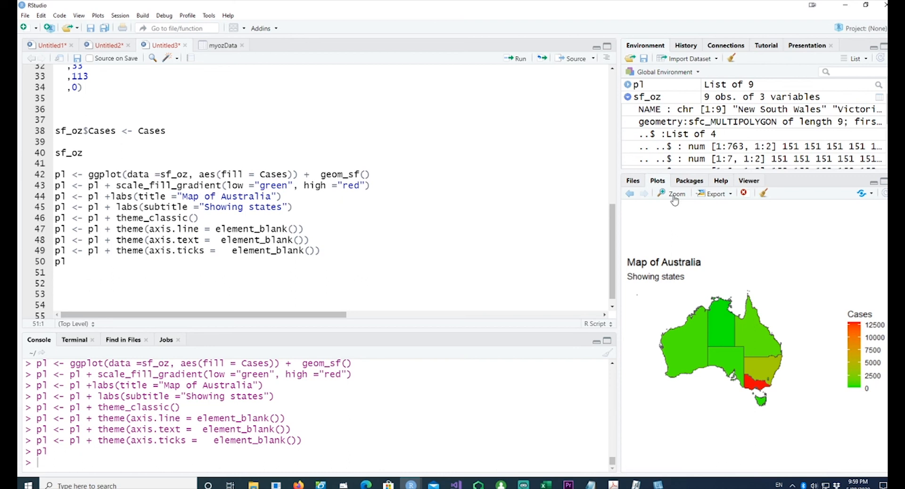
# - View the finished axis-free map in an enlarged Plot Zoom window, repositioned into place
pyautogui.click(673, 194)
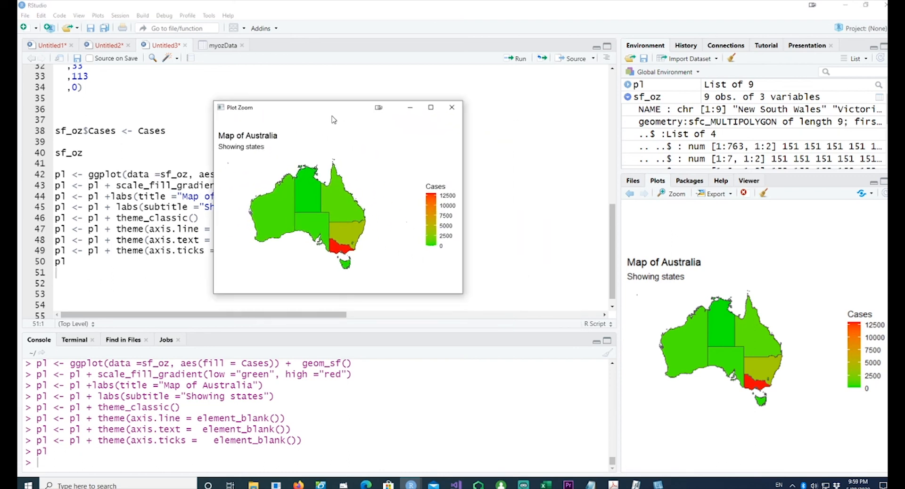
pyautogui.moveTo(332, 119); pyautogui.dragTo(337, 133)
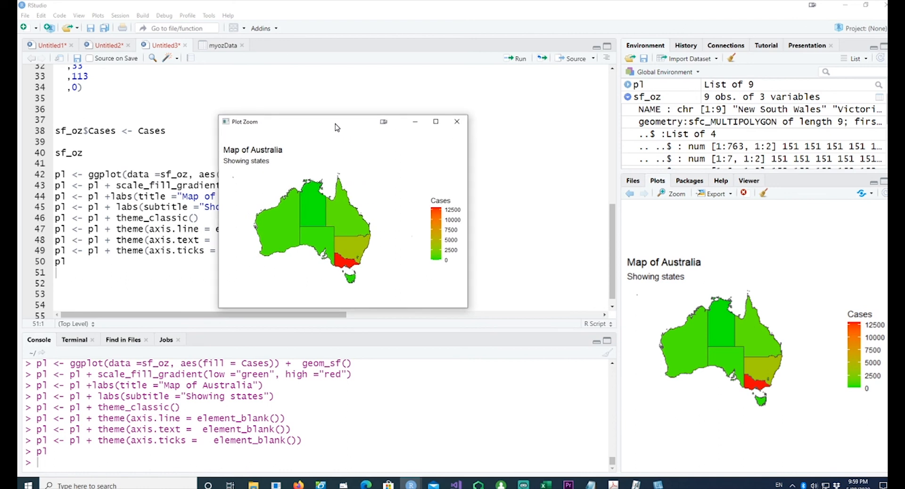